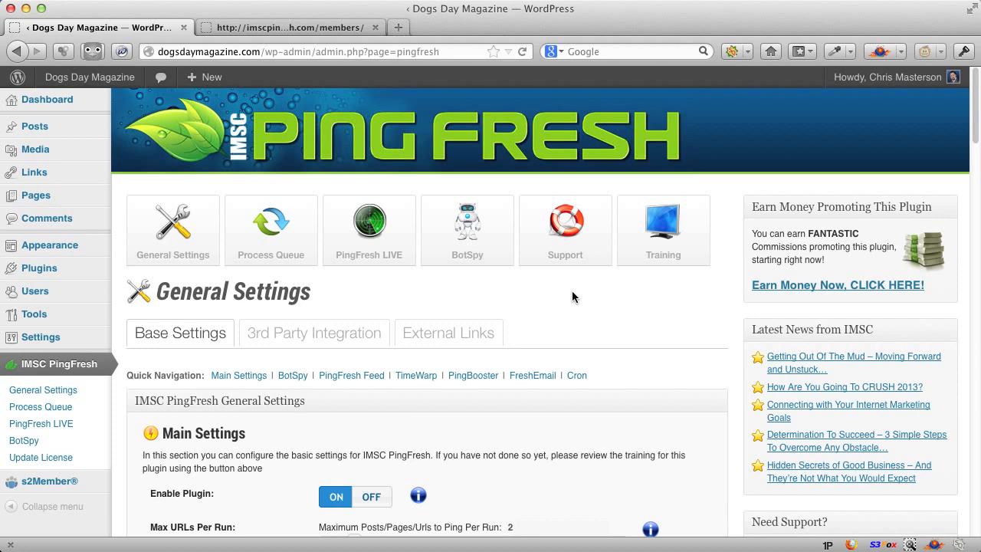
pyautogui.moveTo(834, 127)
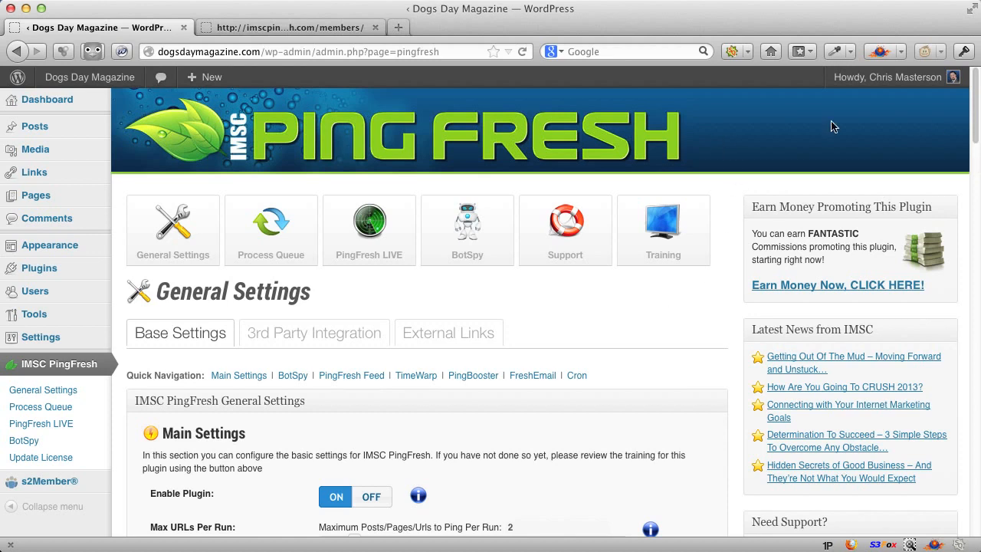
pyautogui.moveTo(291, 198)
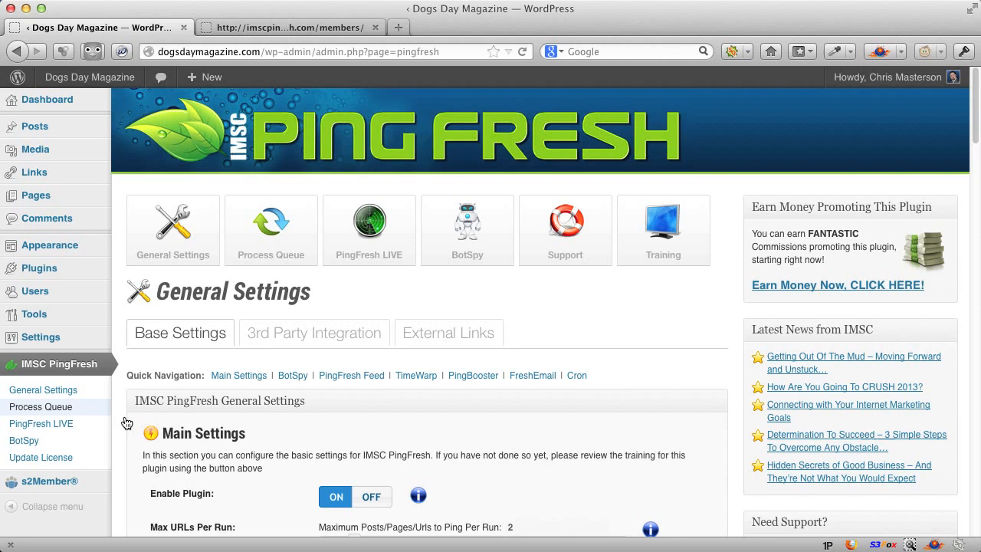
pyautogui.moveTo(693, 328)
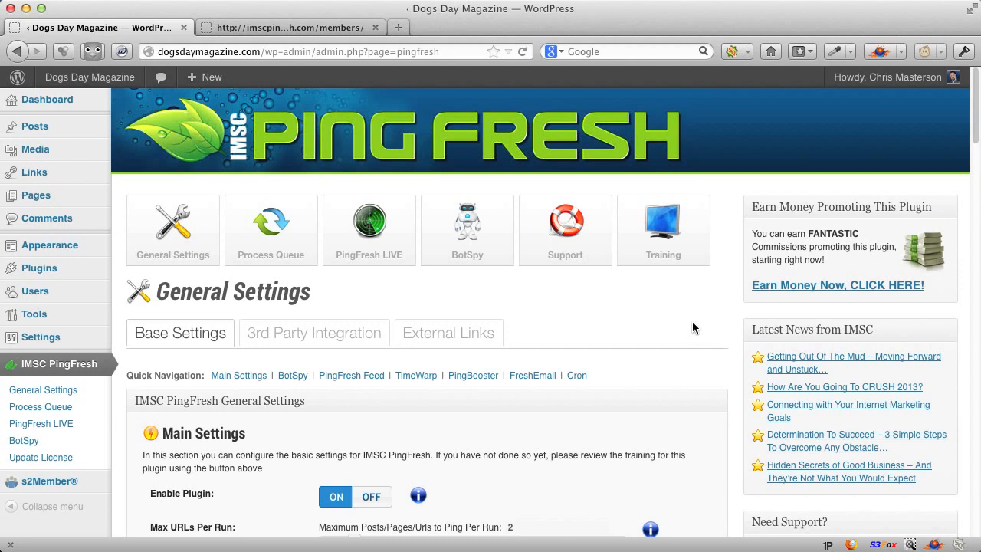
pyautogui.moveTo(658, 325)
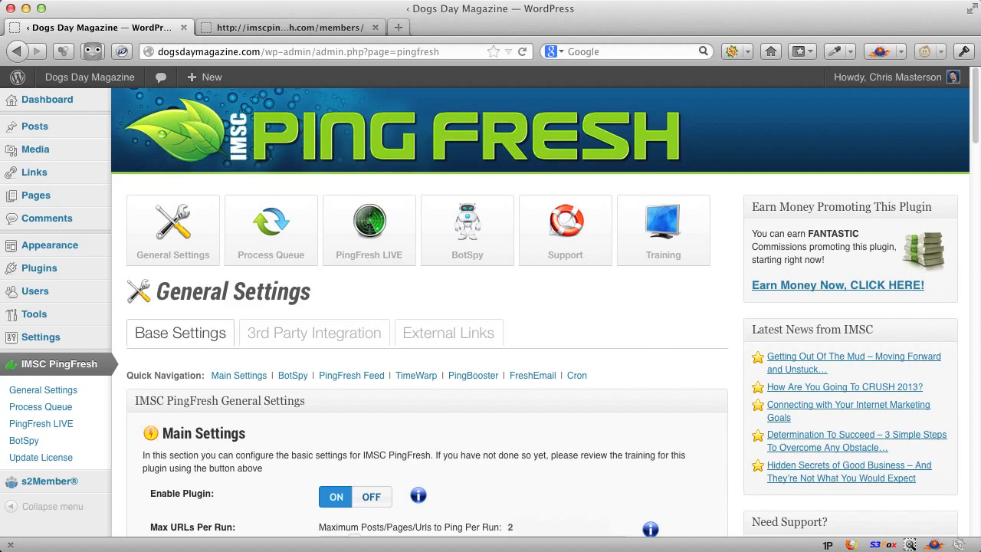
pyautogui.moveTo(974, 109)
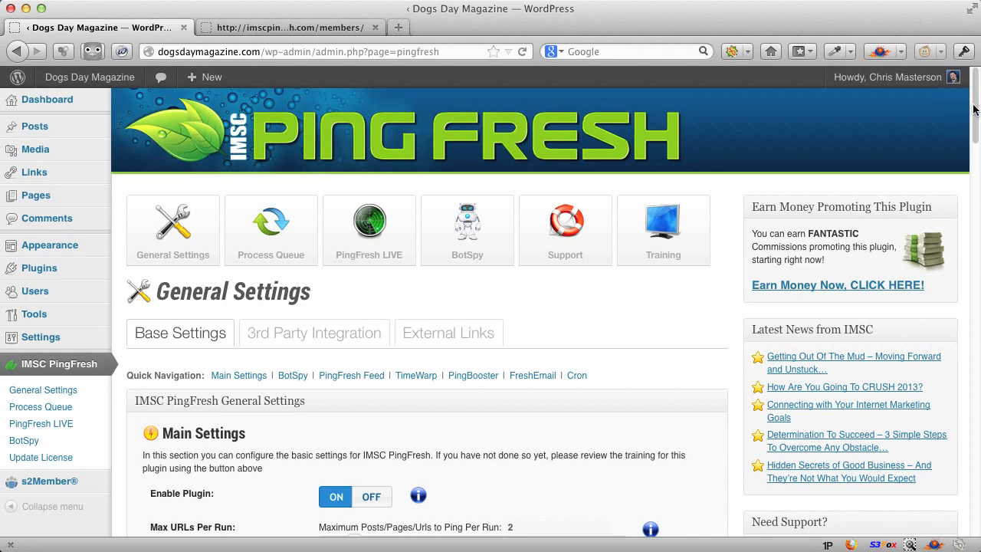
# Step: Scroll past Main Settings to the BotSpy heading, with monitoring and bot notices on
pyautogui.scroll(-3)
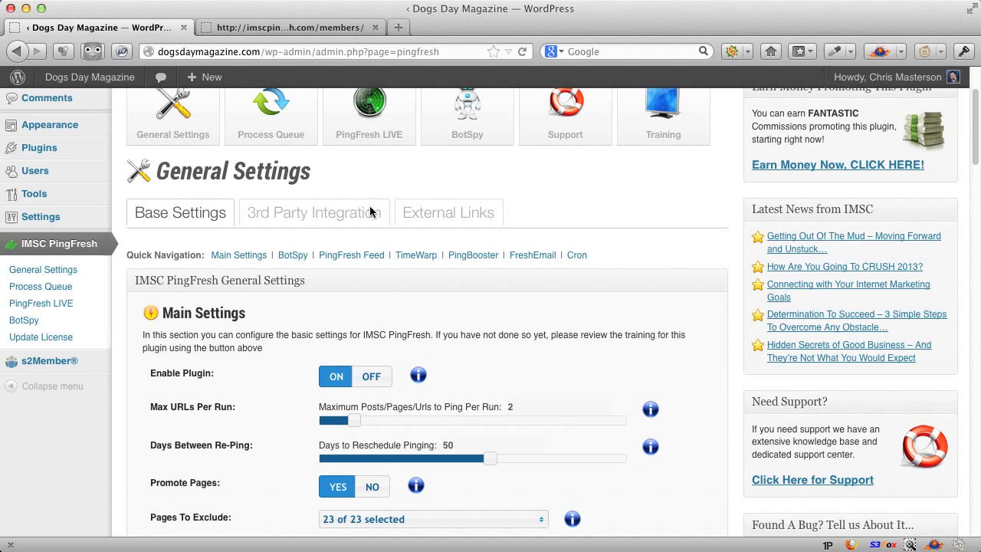
pyautogui.scroll(-3)
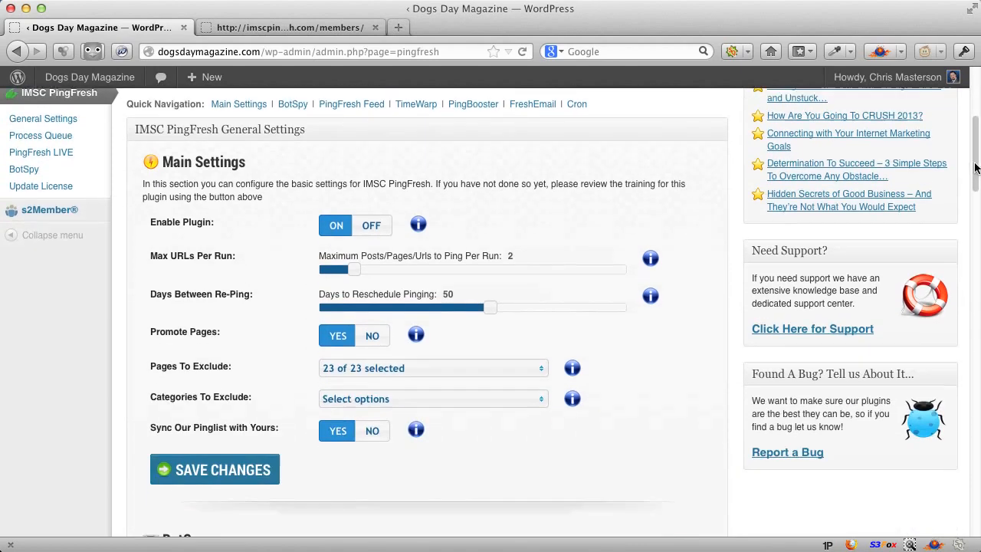
pyautogui.scroll(-3)
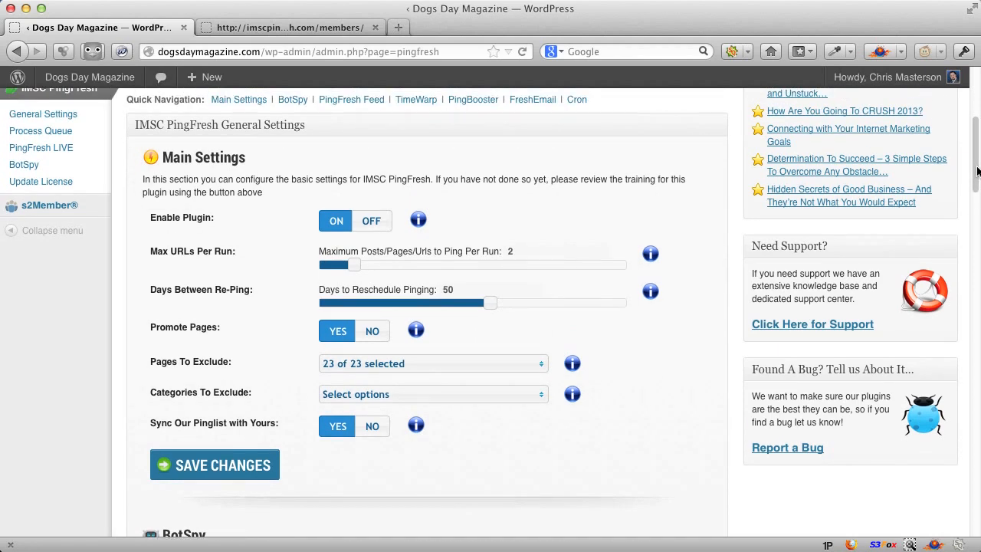
pyautogui.scroll(-3)
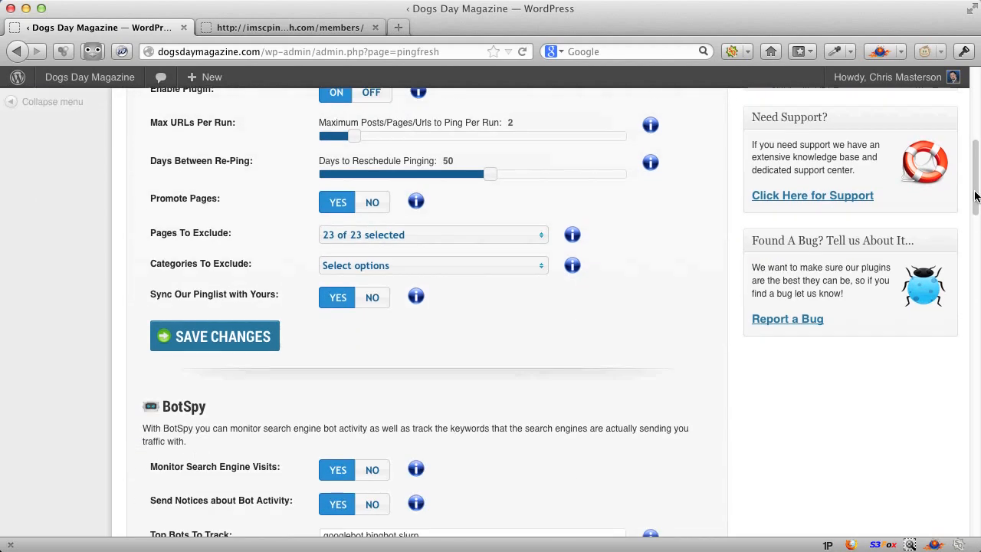
# Step: Scroll to BotSpy's top bots list (googlebot, bingbot, slurp) and the PingFresh Feed section
pyautogui.scroll(-3)
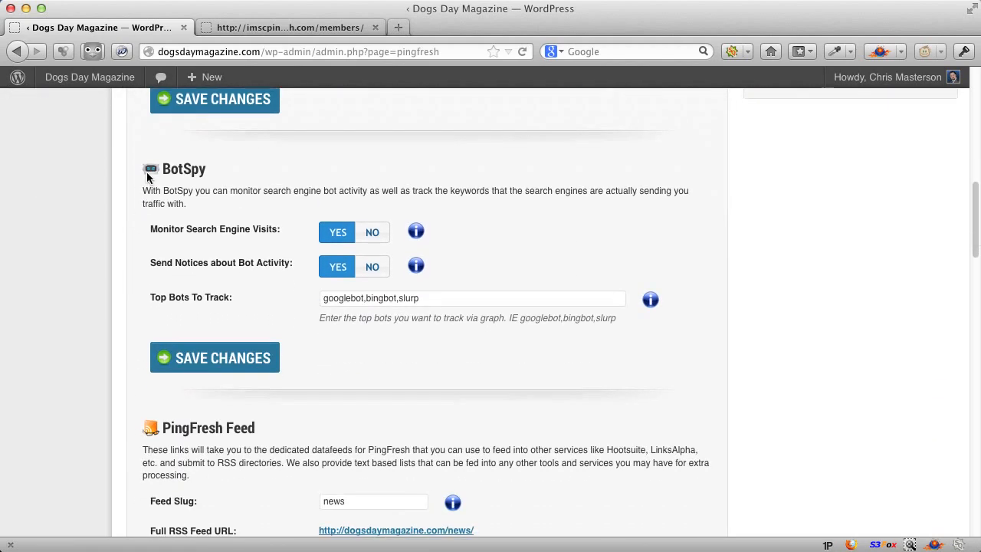
pyautogui.moveTo(190, 178)
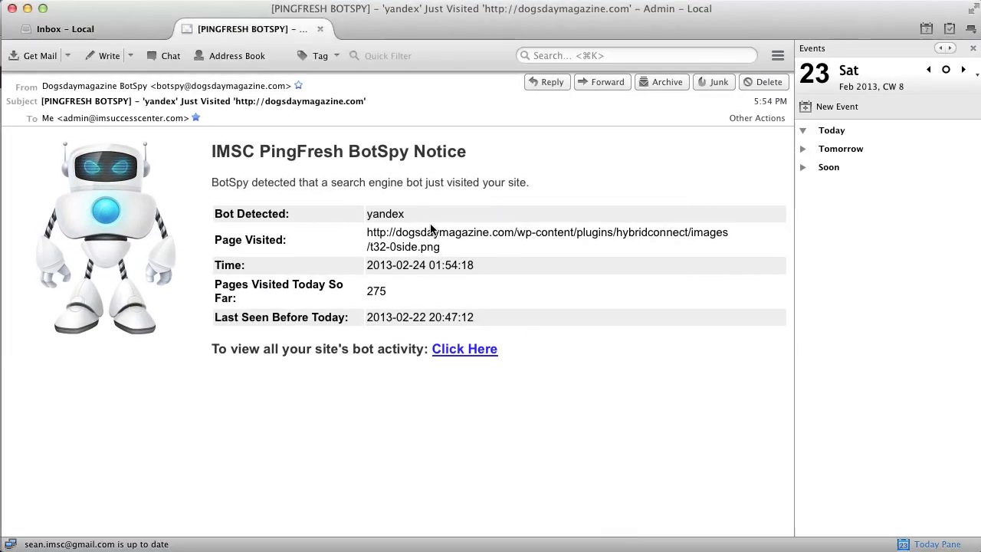
# Step: Highlight 'yandex' in the BotSpy notice email's Bot Detected row
pyautogui.doubleClick(385, 214)
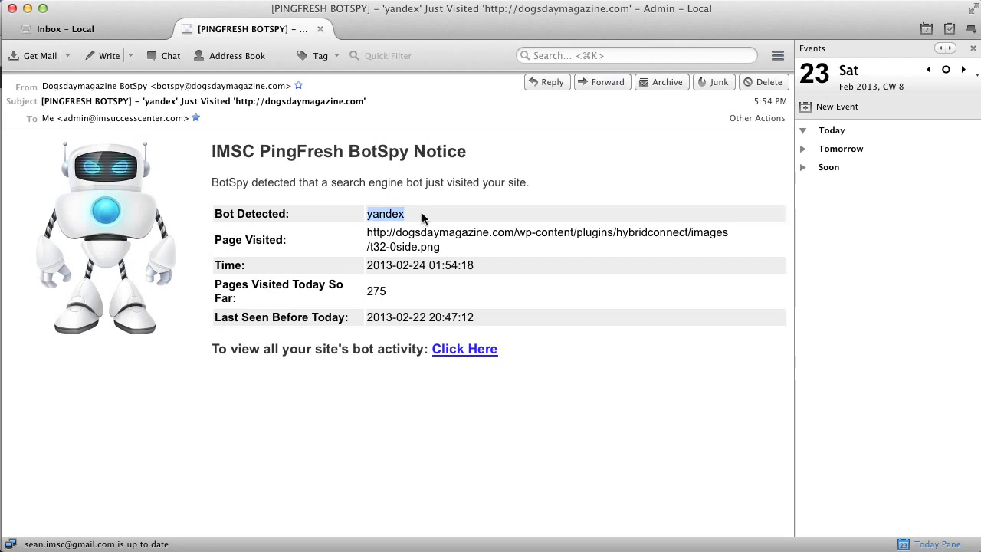
pyautogui.moveTo(360, 274)
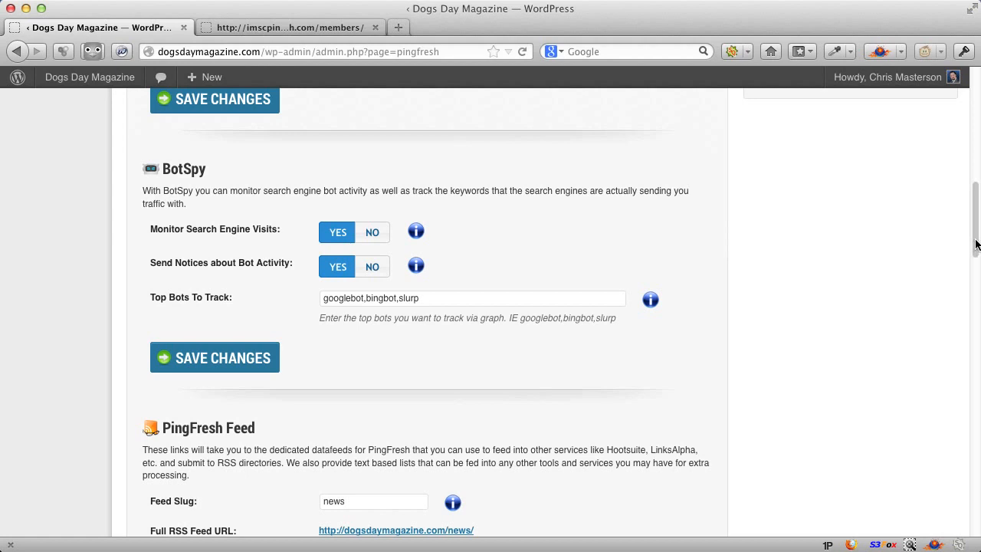
# Step: Scroll to the PingFresh Feed section showing the full RSS and full text feed URLs
pyautogui.scroll(-3)
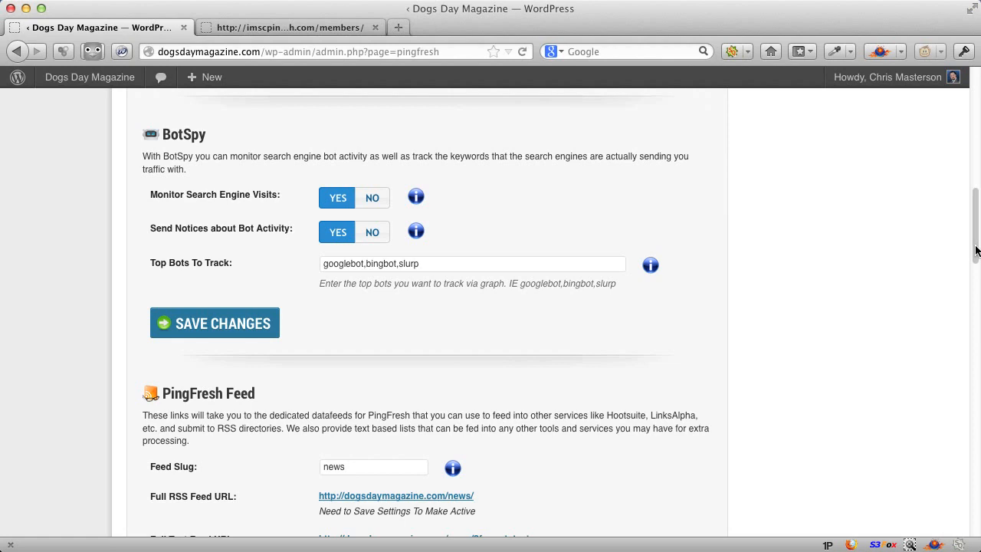
pyautogui.moveTo(972, 246)
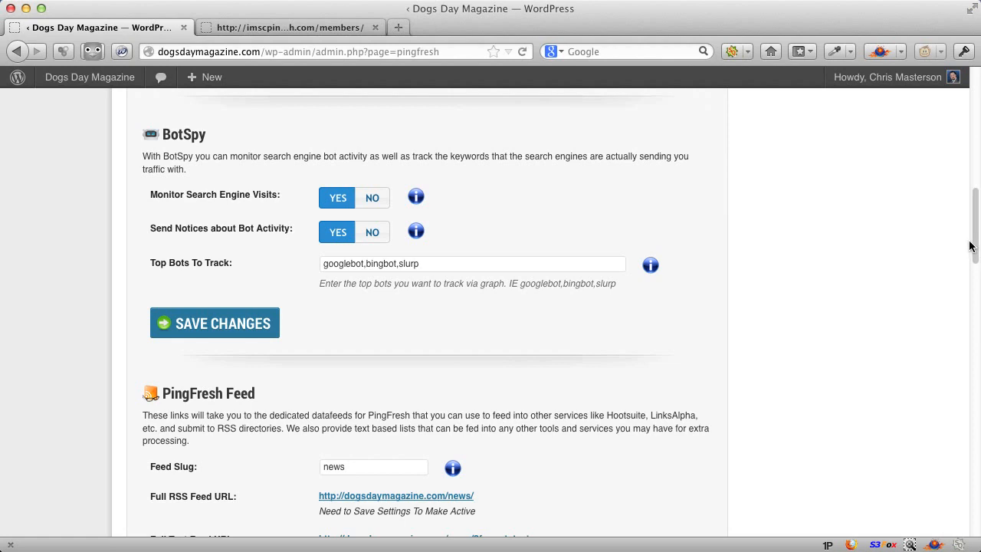
pyautogui.scroll(-3)
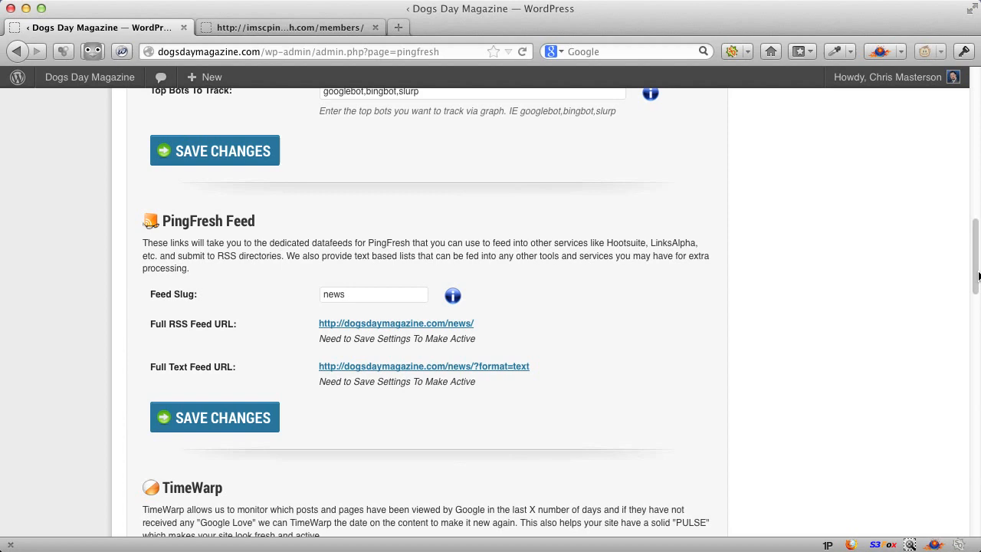
# Step: Replace the Feed Slug 'news' with the suggested 'newsfeed'
pyautogui.click(373, 294)
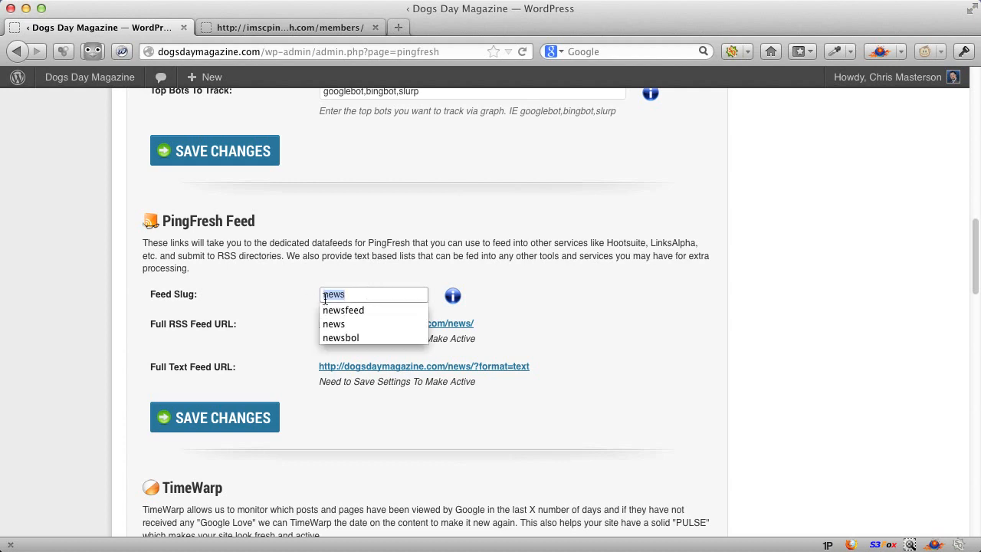
pyautogui.click(333, 323)
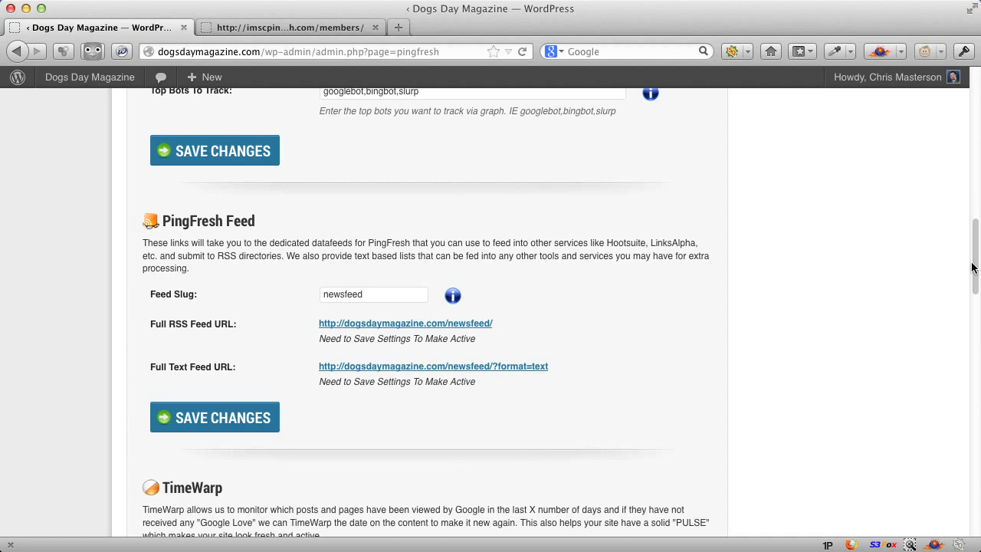
pyautogui.scroll(-3)
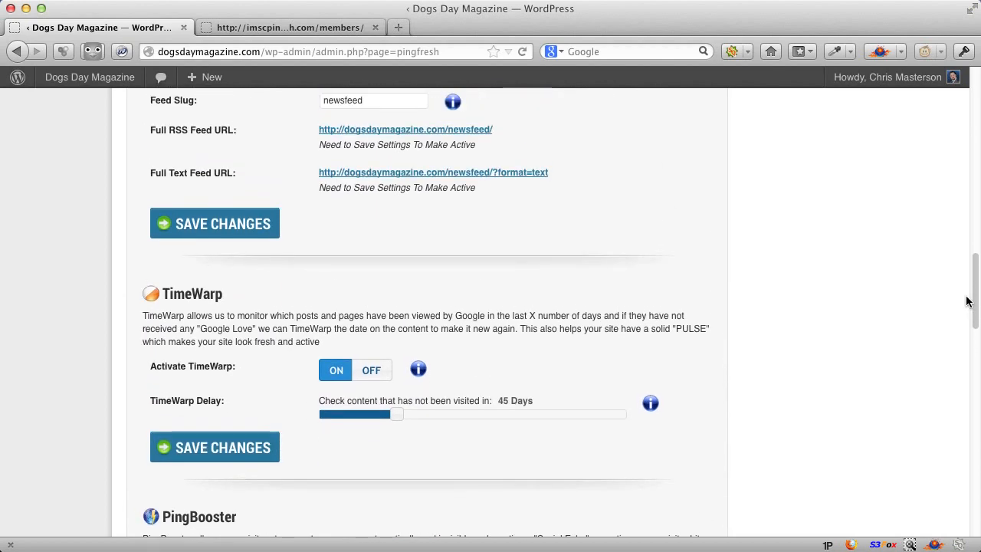
pyautogui.scroll(-3)
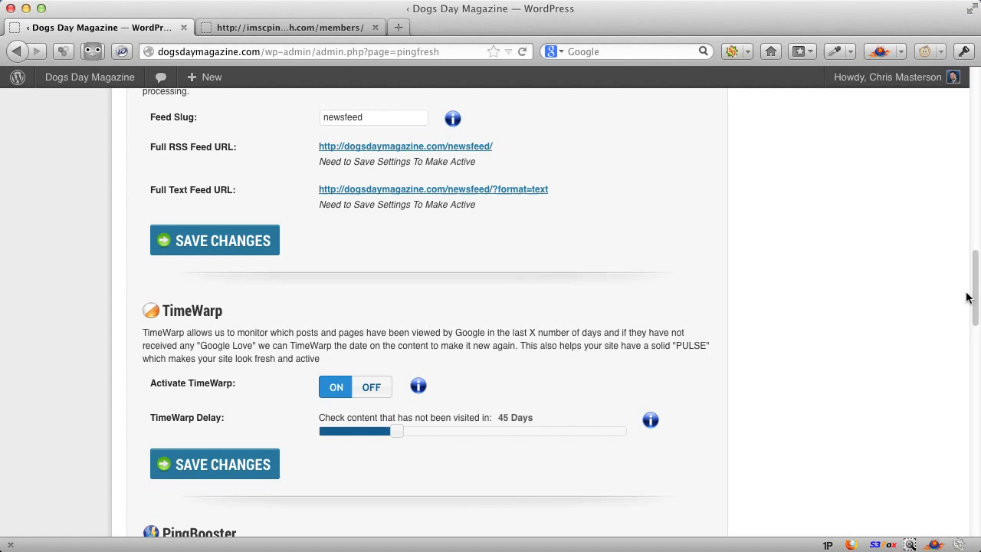
pyautogui.moveTo(399, 431)
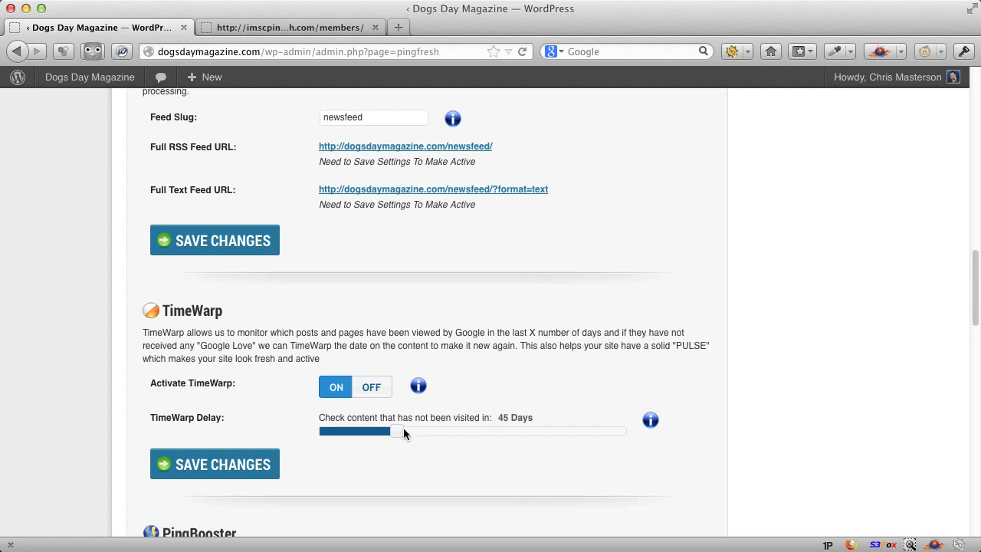
pyautogui.moveTo(397, 431); pyautogui.dragTo(443, 431)
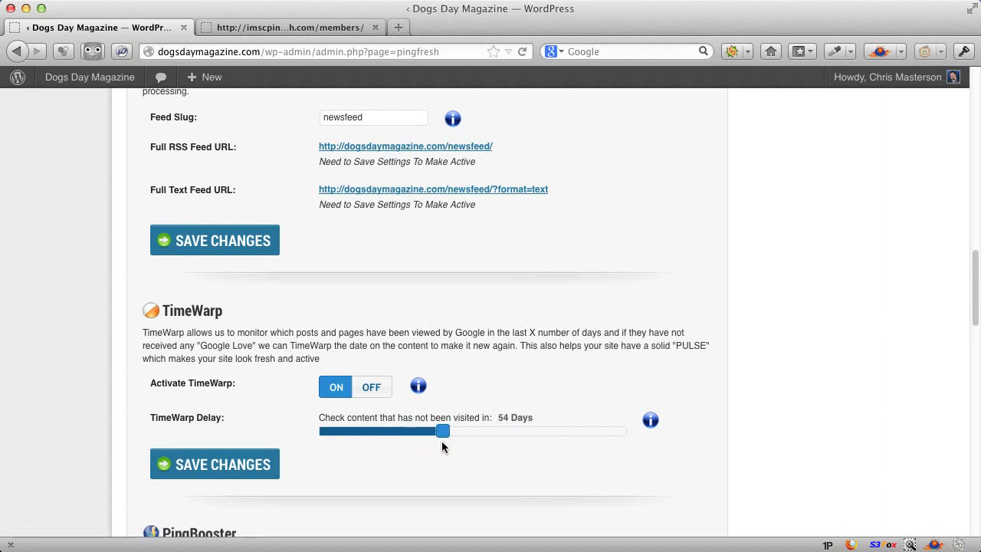
pyautogui.moveTo(443, 430); pyautogui.dragTo(406, 430)
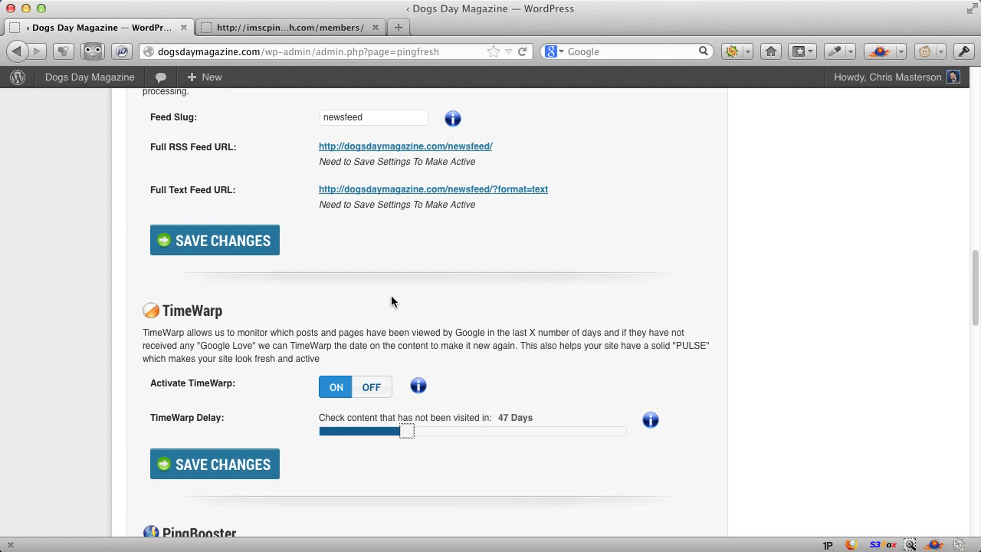
pyautogui.moveTo(560, 374)
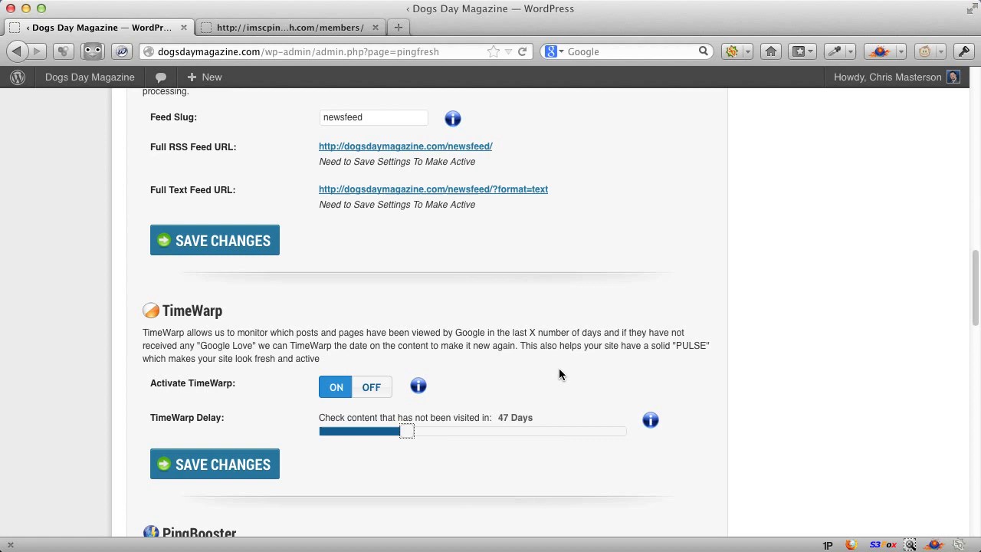
pyautogui.moveTo(619, 312)
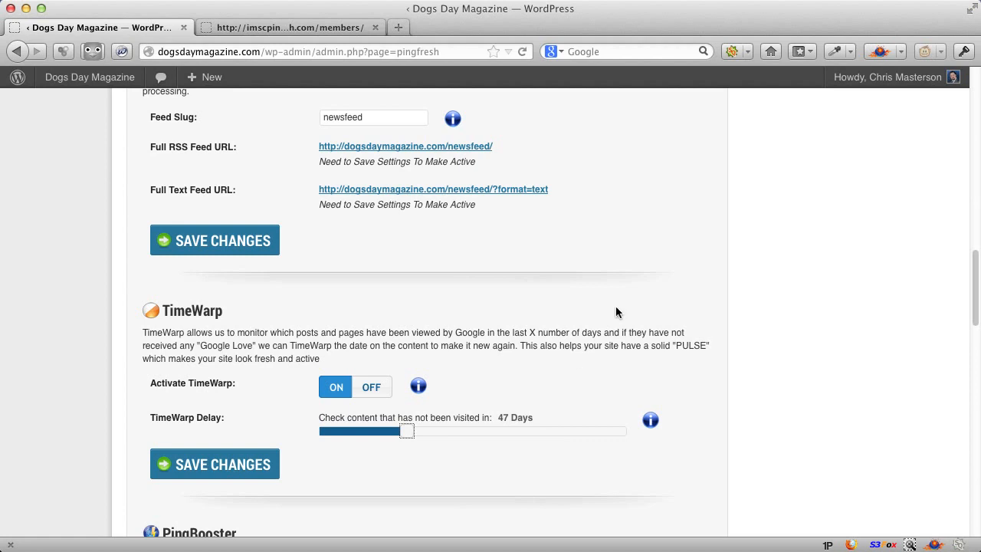
pyautogui.moveTo(288, 327)
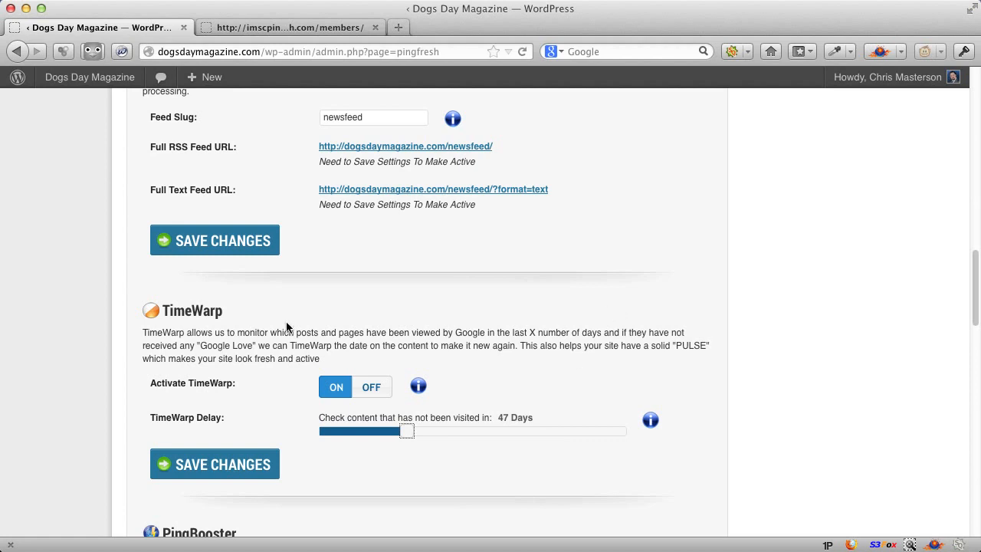
pyautogui.moveTo(695, 369)
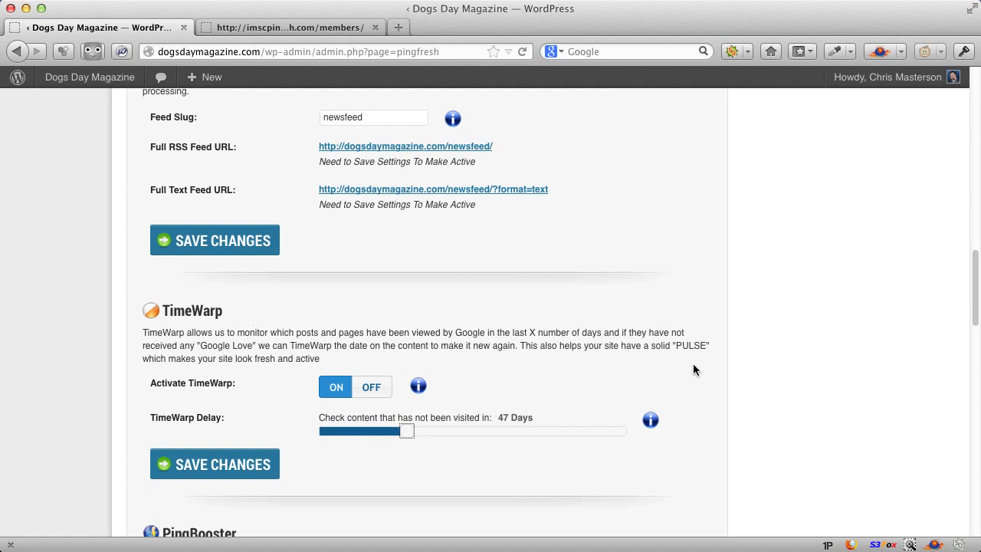
pyautogui.moveTo(764, 357)
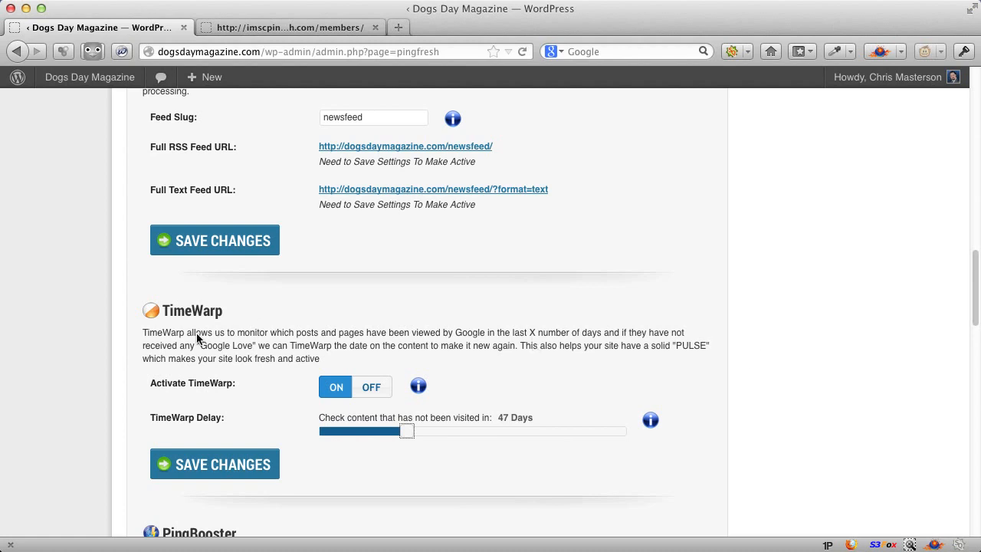
pyautogui.moveTo(211, 317)
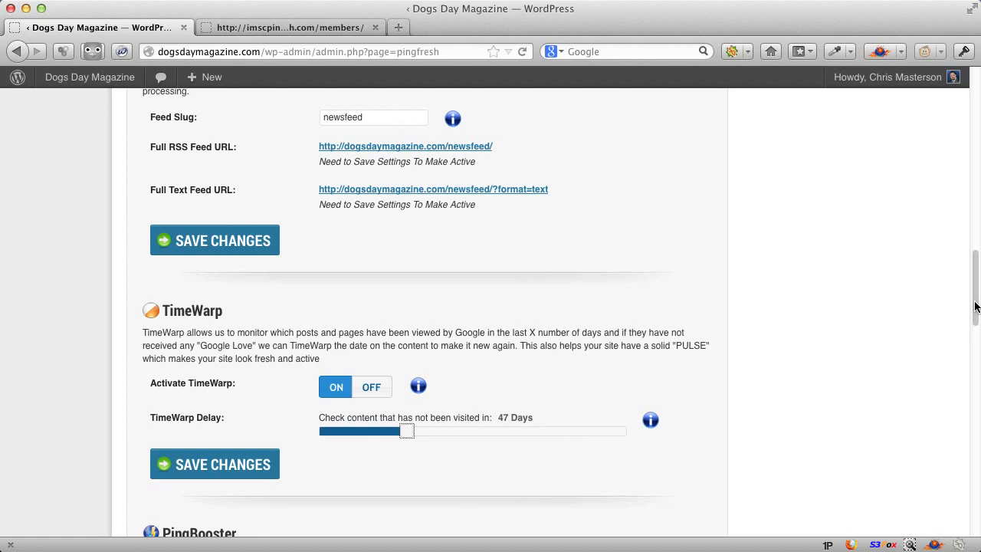
pyautogui.scroll(-3)
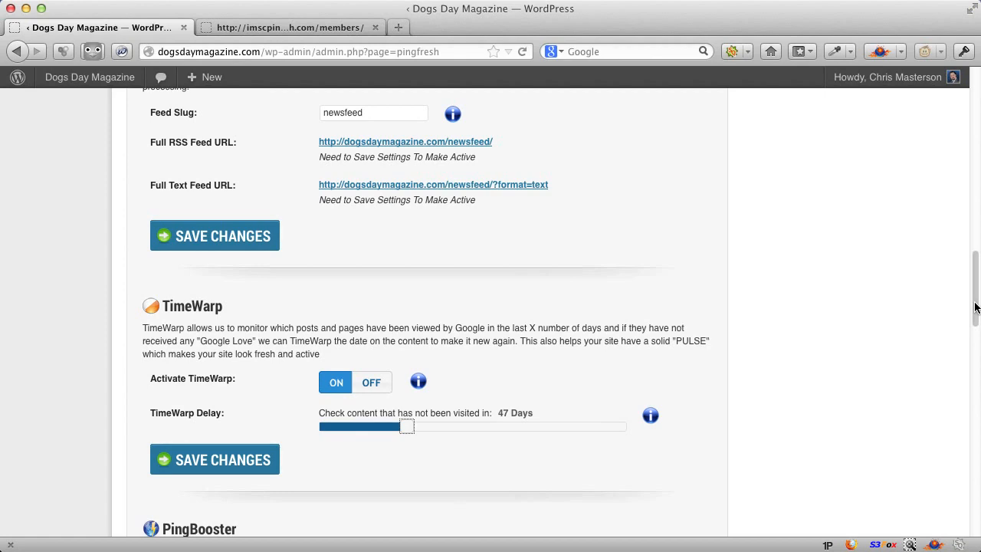
# Step: Scroll to PingBooster: activated, IFrame method, test mode off, all targets
pyautogui.scroll(-3)
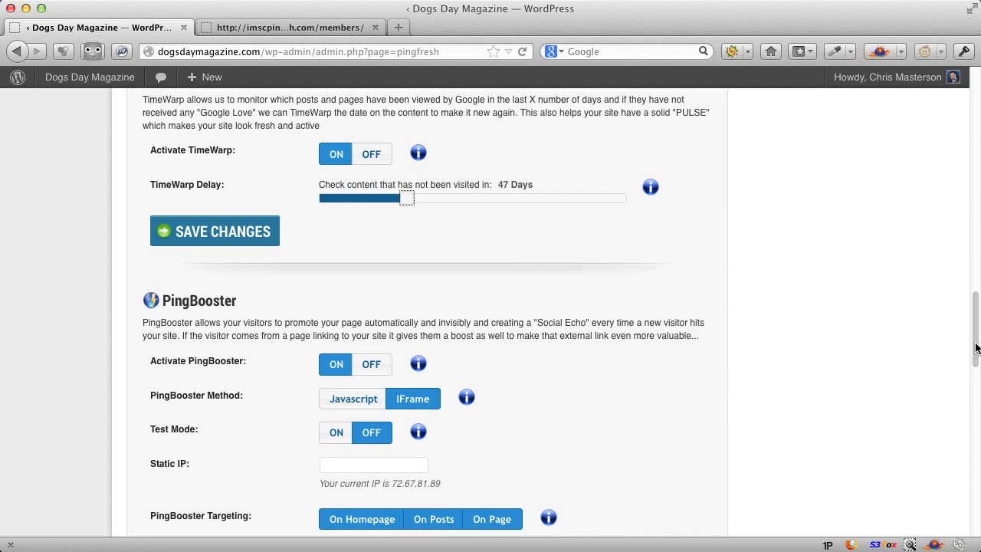
pyautogui.scroll(-3)
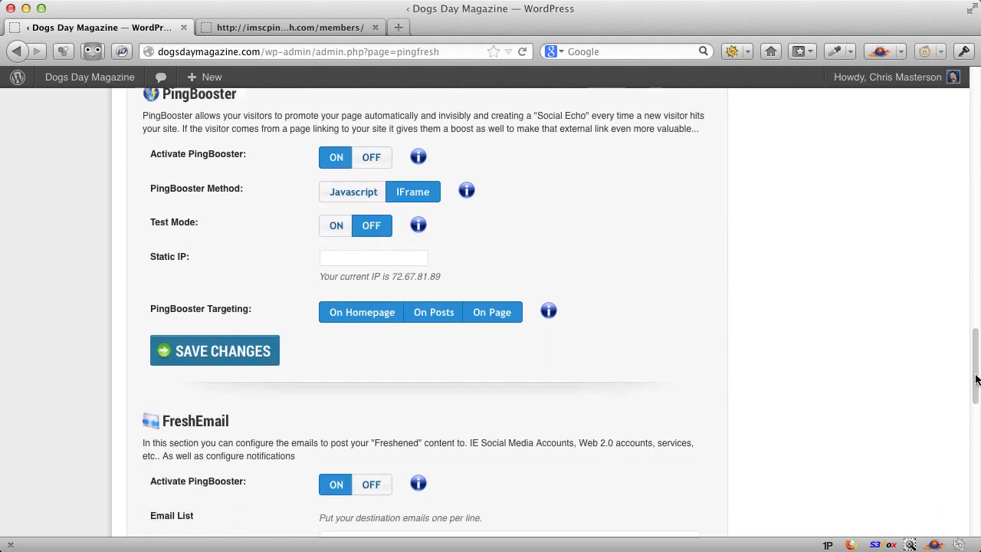
pyautogui.scroll(-3)
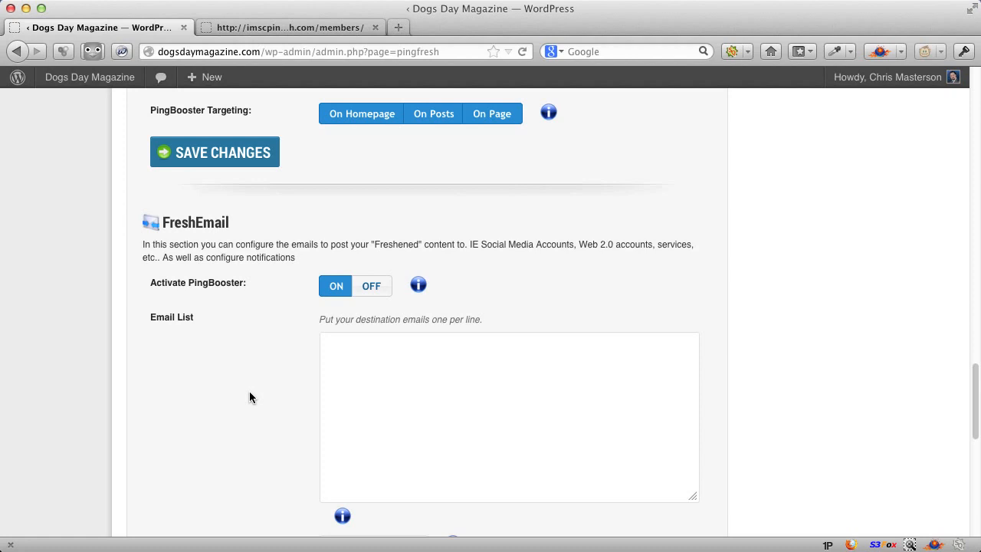
pyautogui.moveTo(312, 370)
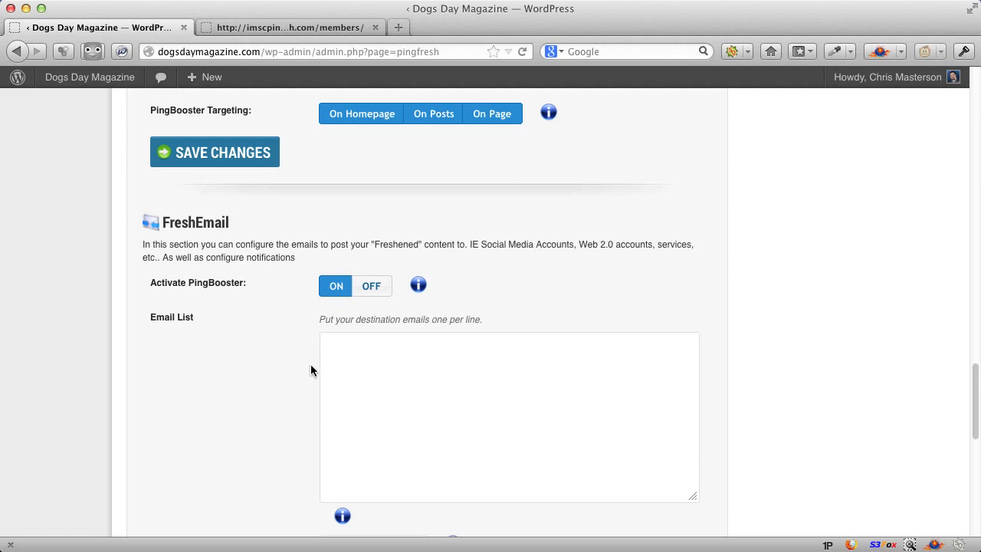
pyautogui.moveTo(277, 240)
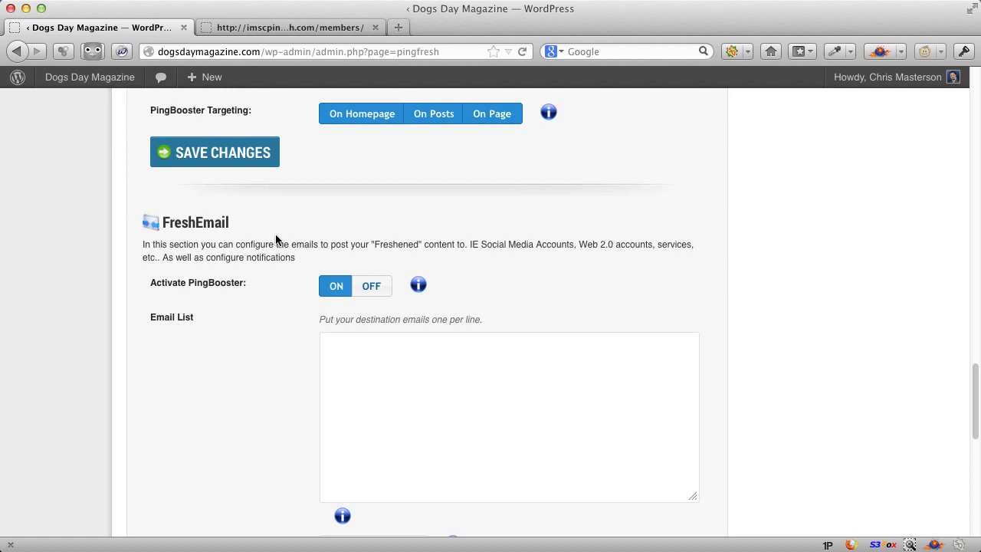
pyautogui.moveTo(678, 233)
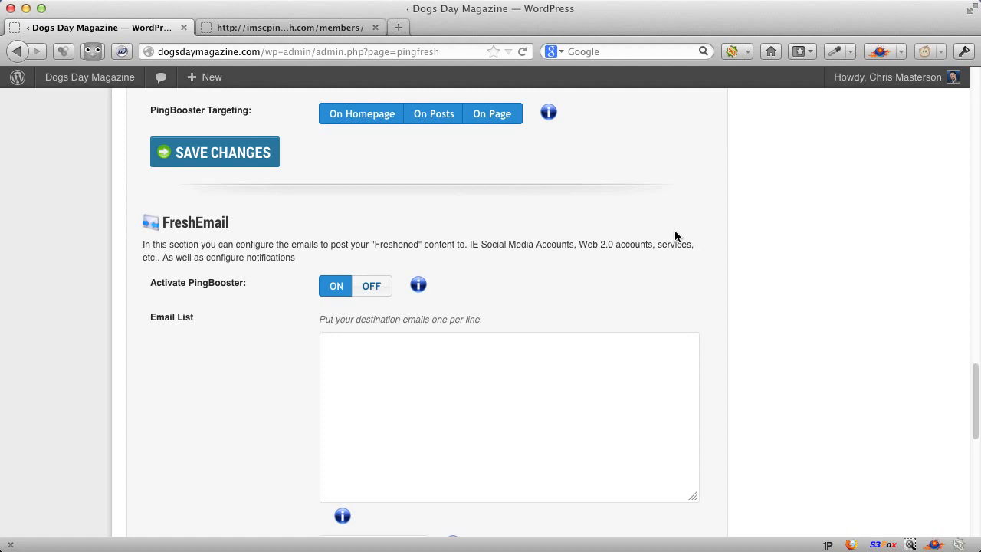
pyautogui.moveTo(908, 394)
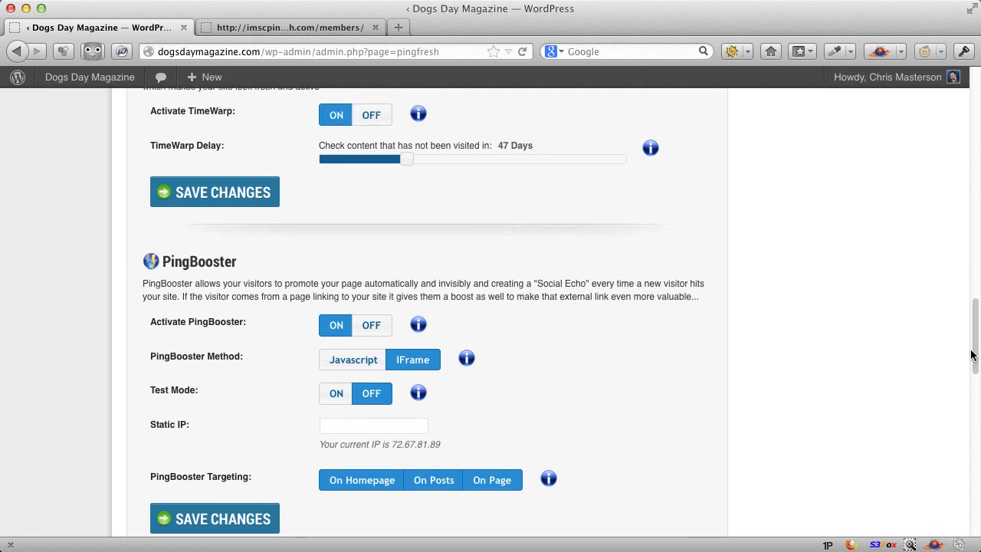
pyautogui.scroll(3)
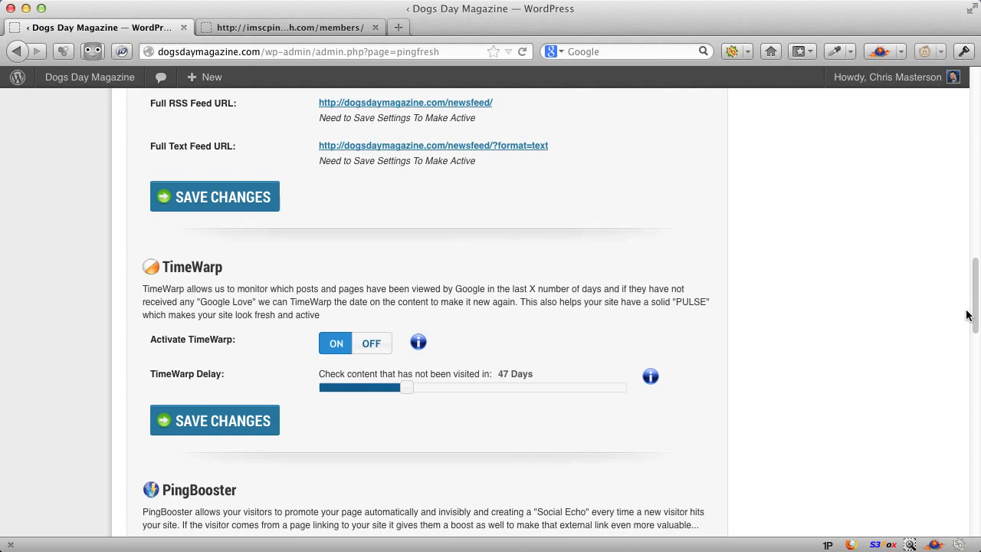
pyautogui.scroll(3)
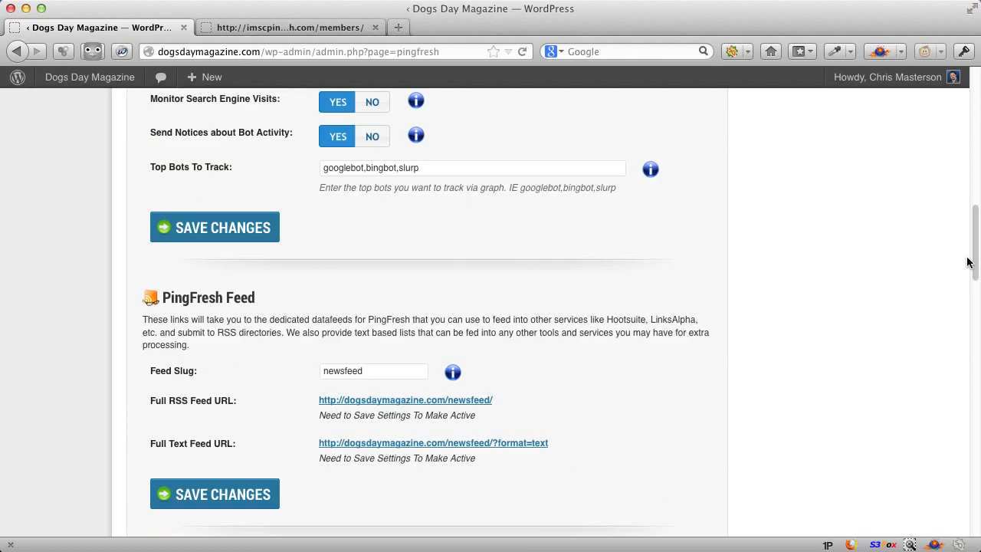
pyautogui.moveTo(406, 399)
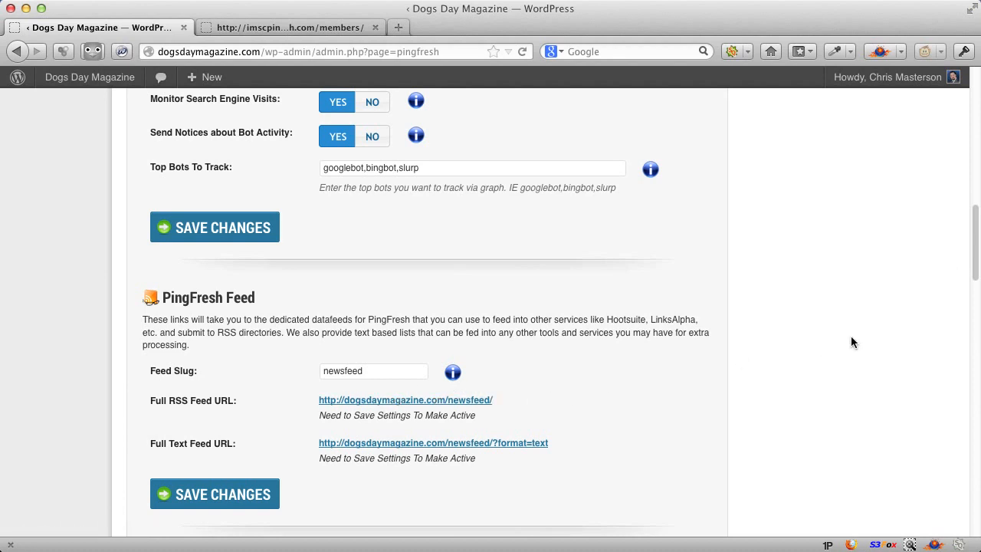
pyautogui.moveTo(974, 269)
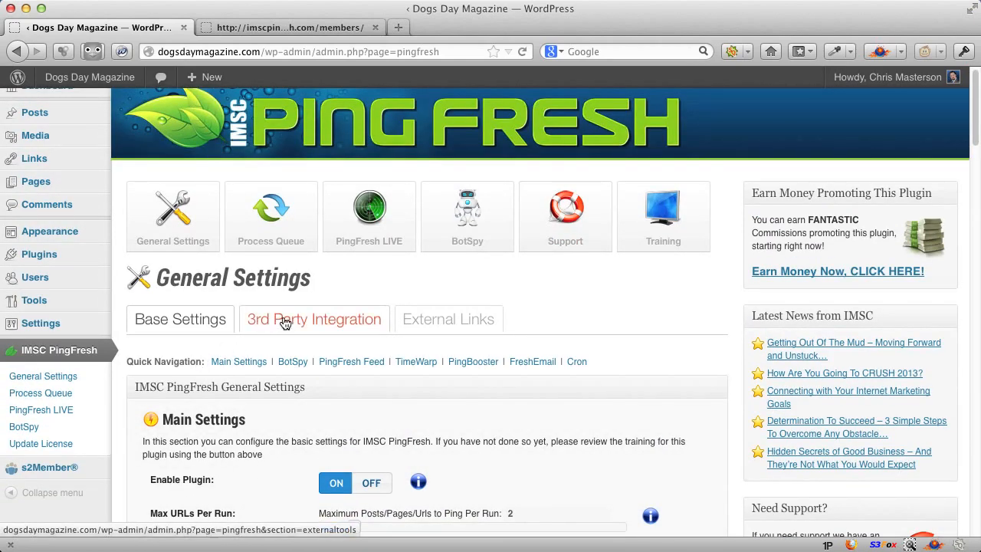
# Step: Open 3rd Party Integration and review Syndication Rockstar, LinkPipeLine and OnlyWire, all enabled
pyautogui.click(313, 319)
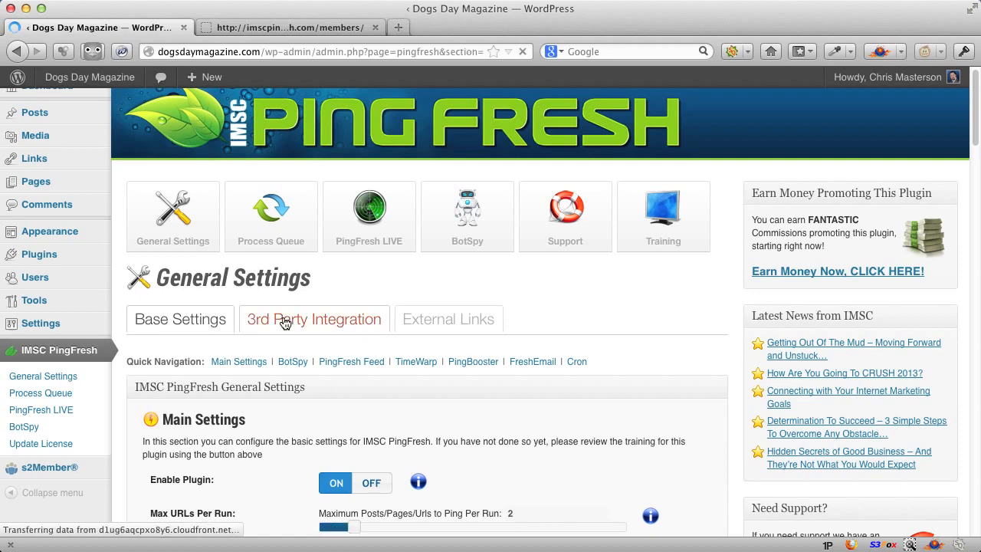
pyautogui.click(314, 319)
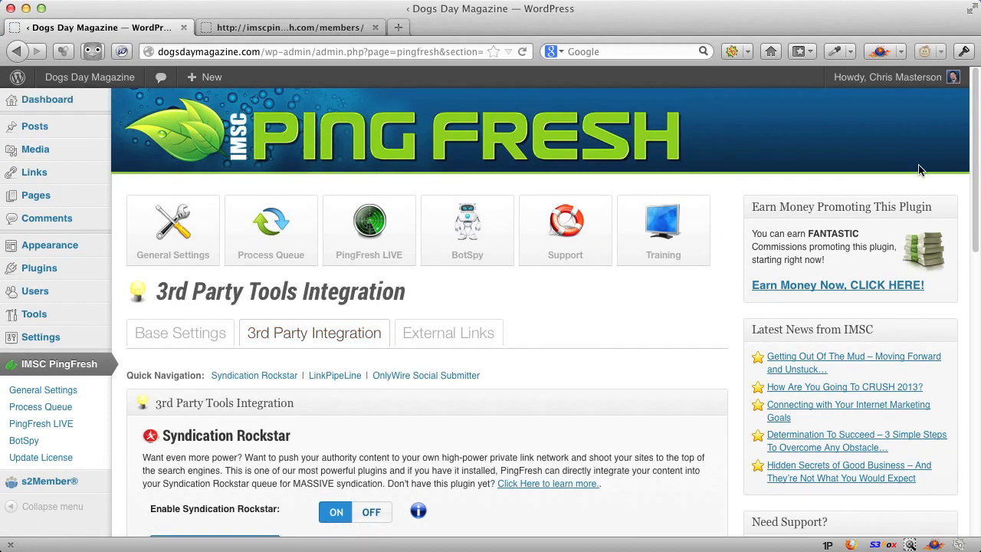
pyautogui.scroll(-3)
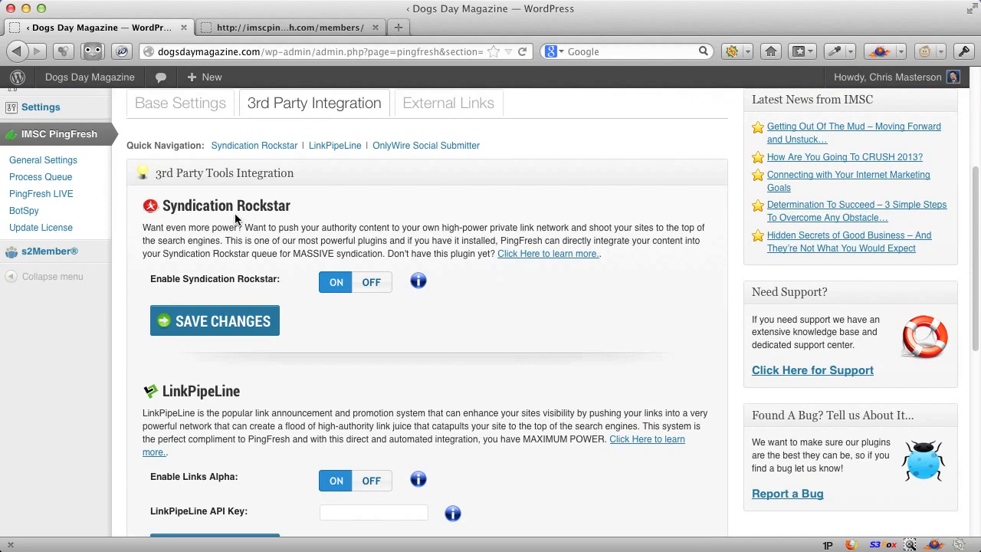
pyautogui.moveTo(600, 253)
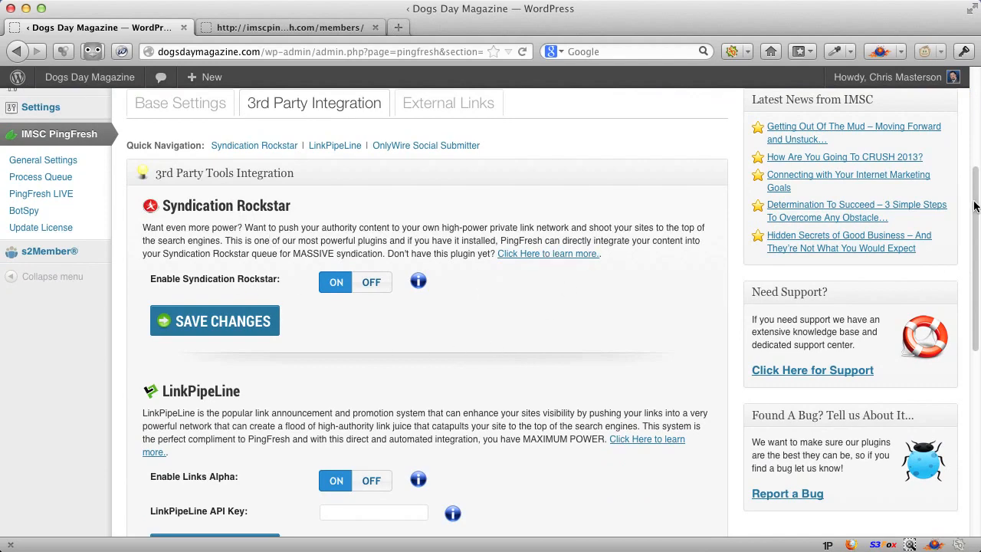
pyautogui.scroll(-3)
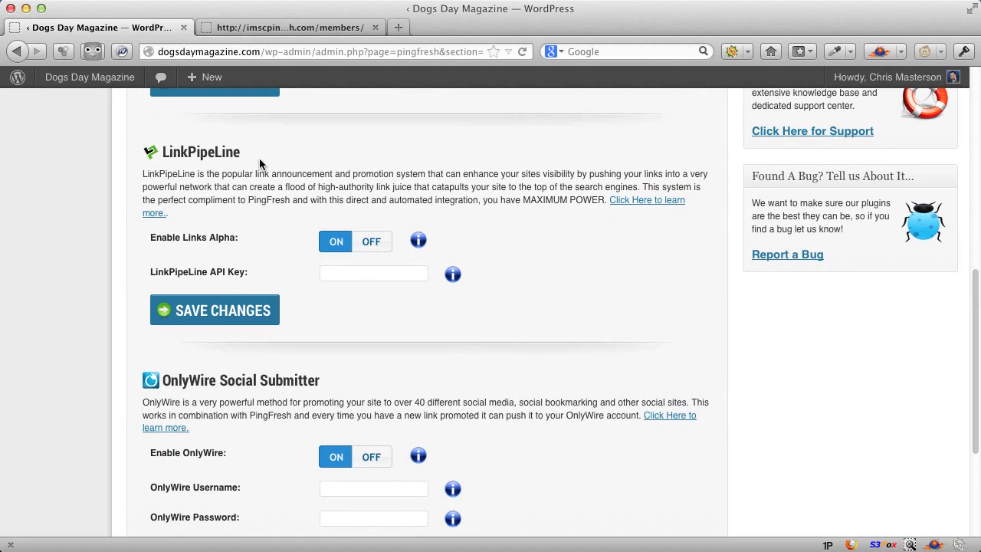
pyautogui.moveTo(243, 240)
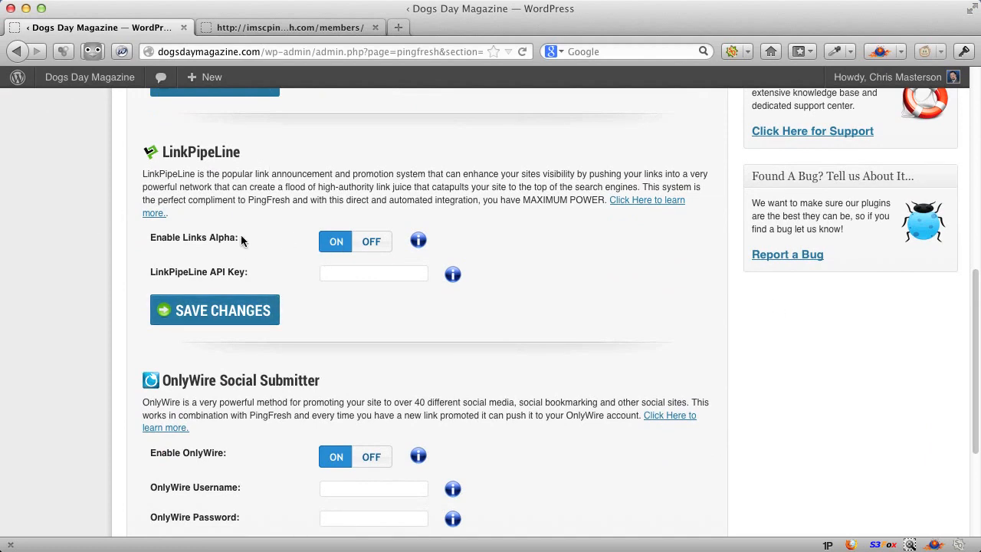
pyautogui.moveTo(341, 335)
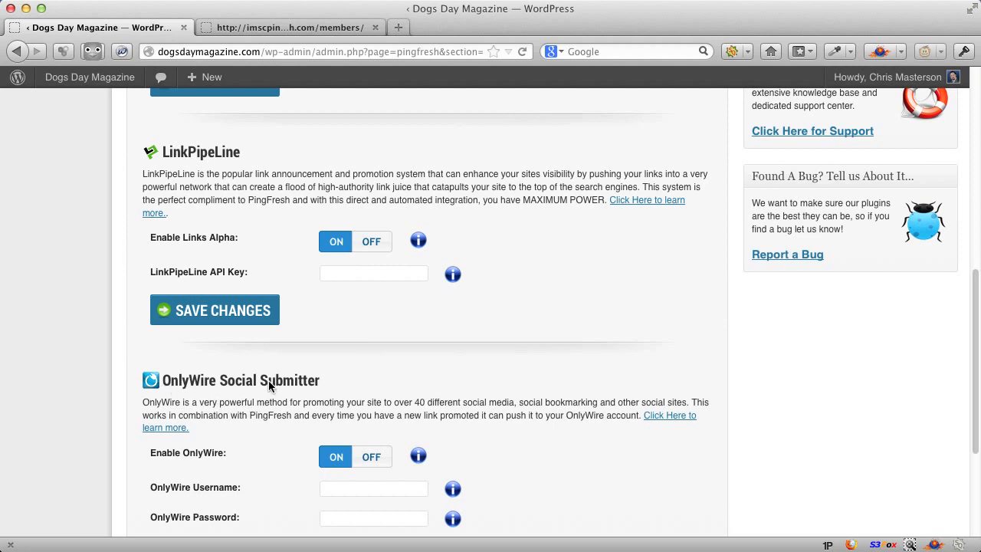
pyautogui.moveTo(689, 407)
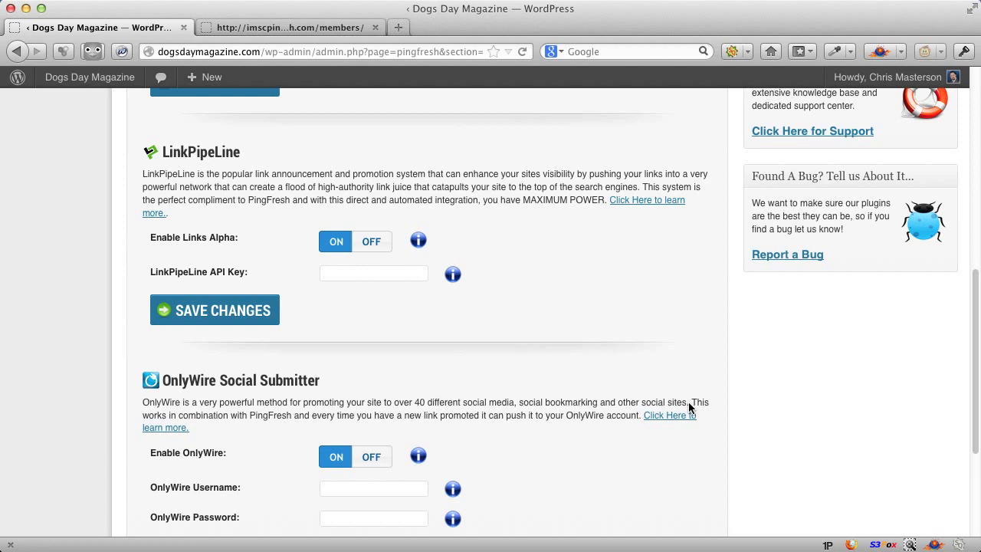
pyautogui.moveTo(589, 325)
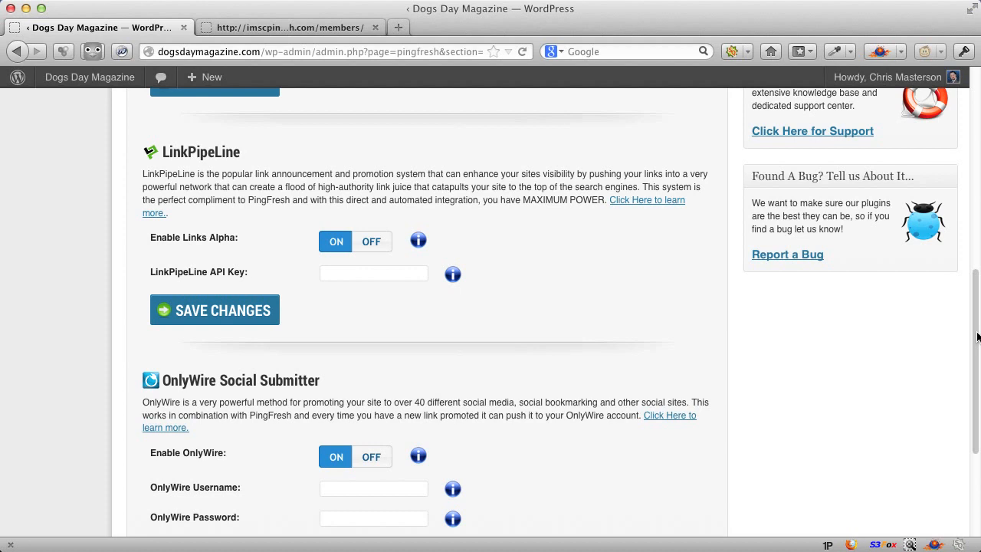
pyautogui.scroll(-3)
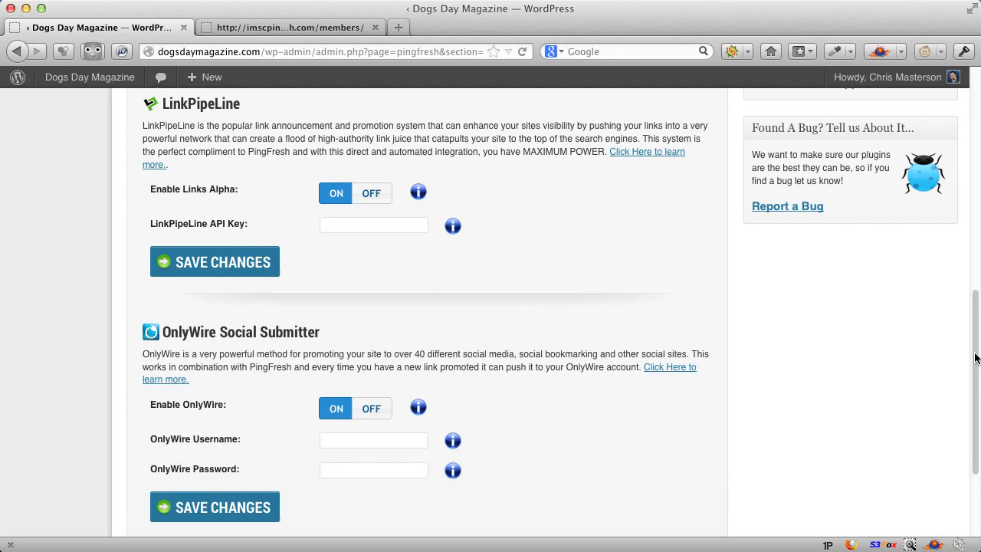
pyautogui.scroll(-3)
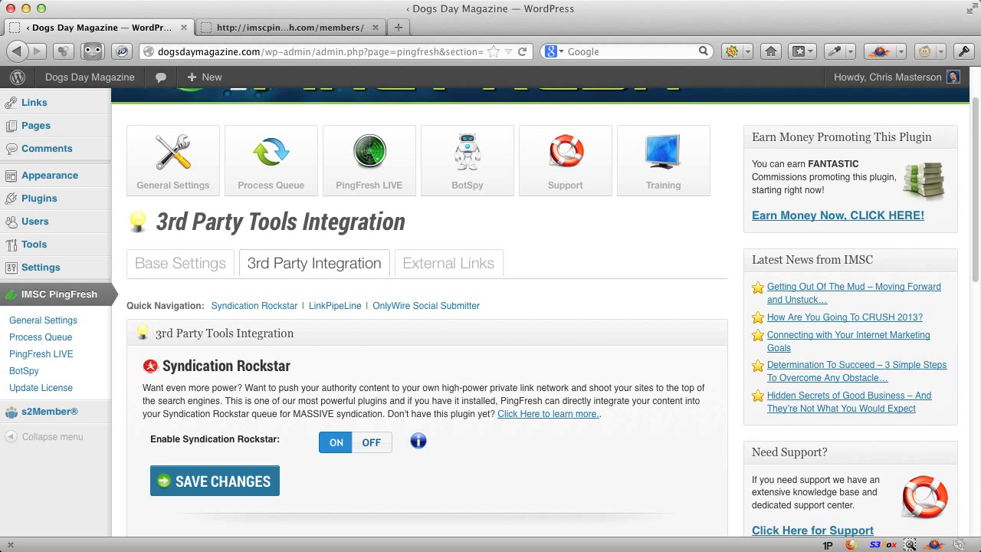
pyautogui.click(449, 263)
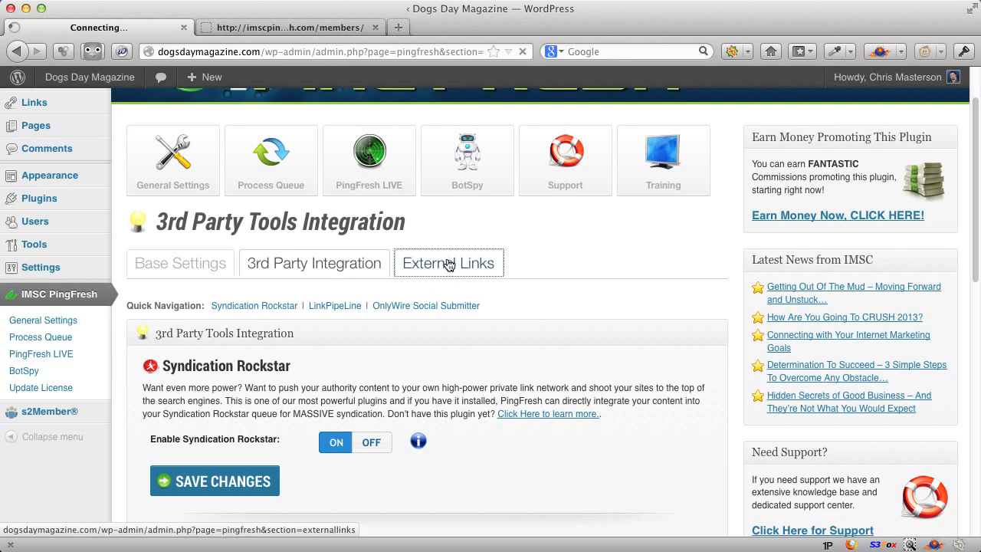
pyautogui.click(448, 262)
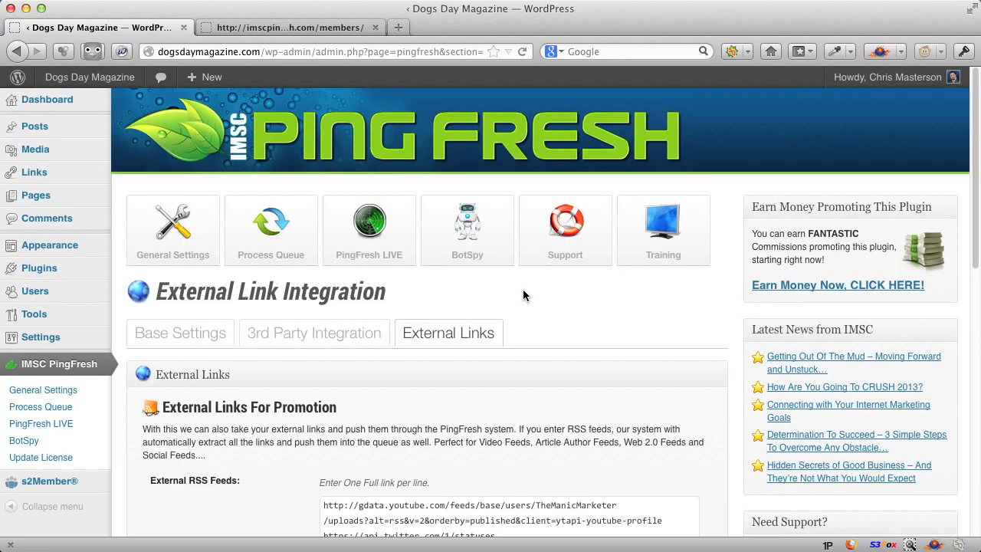
pyautogui.scroll(-3)
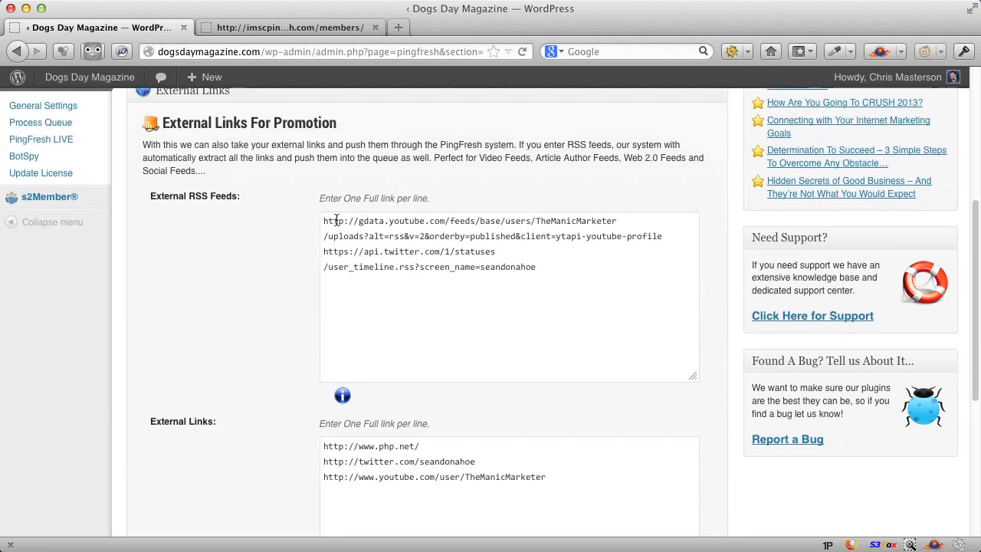
pyautogui.moveTo(336, 220); pyautogui.dragTo(621, 236)
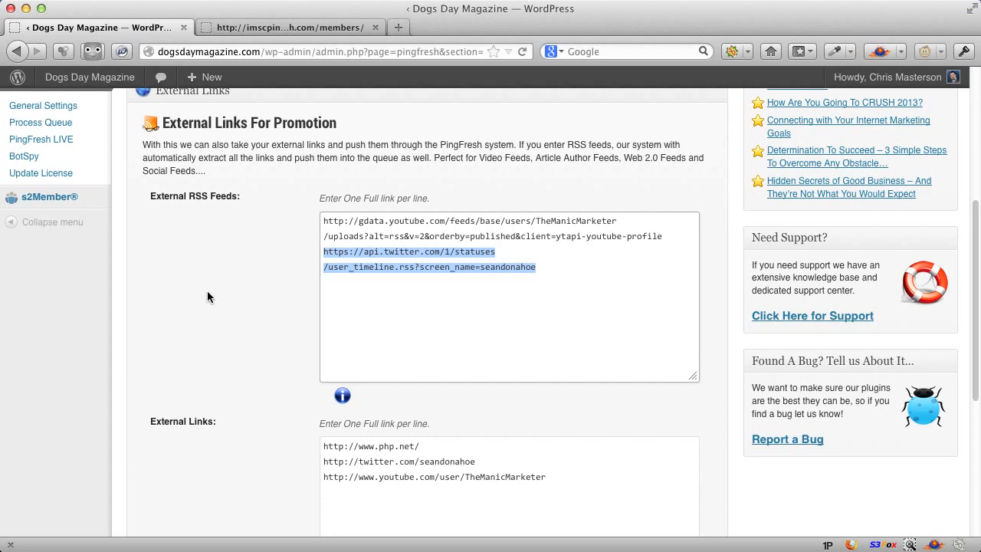
pyautogui.moveTo(212, 301)
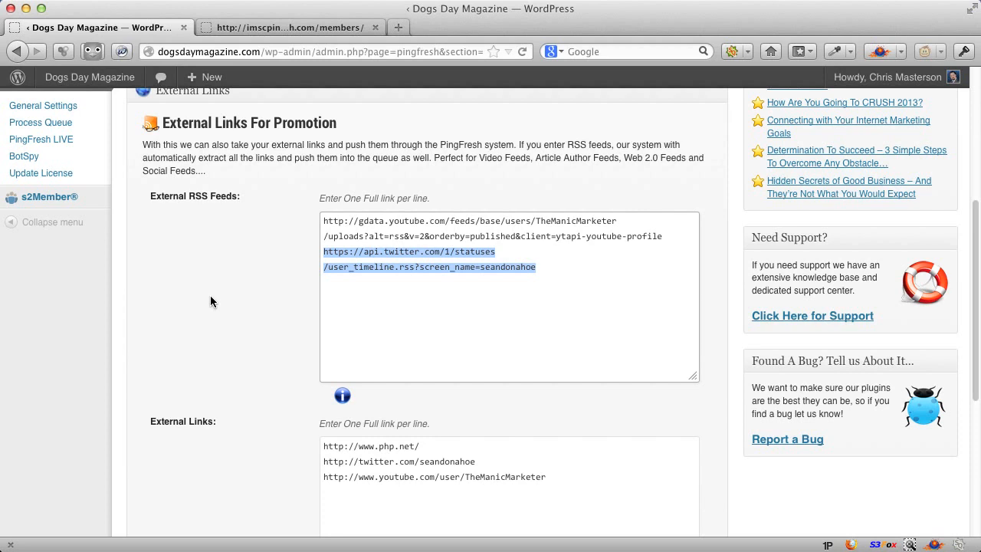
pyautogui.moveTo(195, 476)
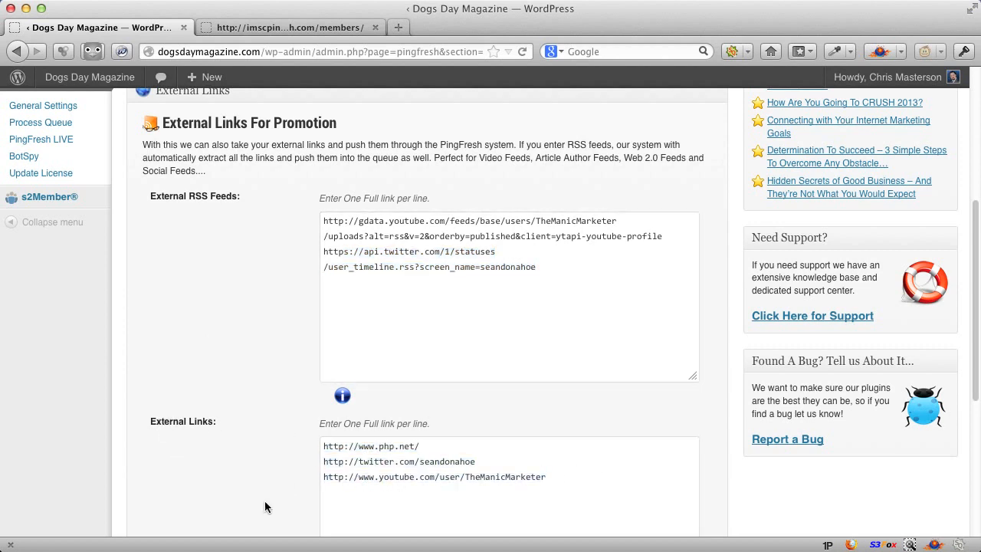
pyautogui.moveTo(169, 428)
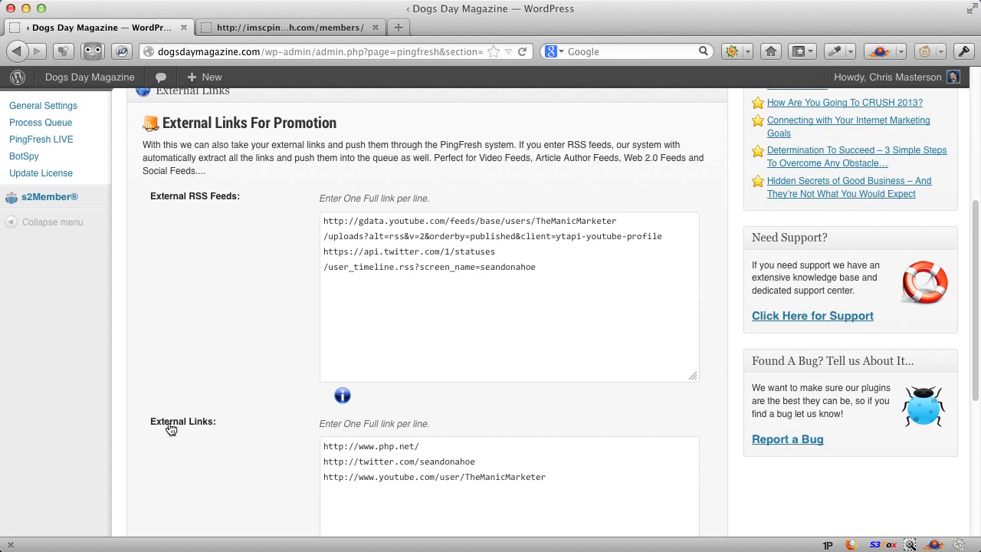
pyautogui.moveTo(323, 445); pyautogui.dragTo(546, 477)
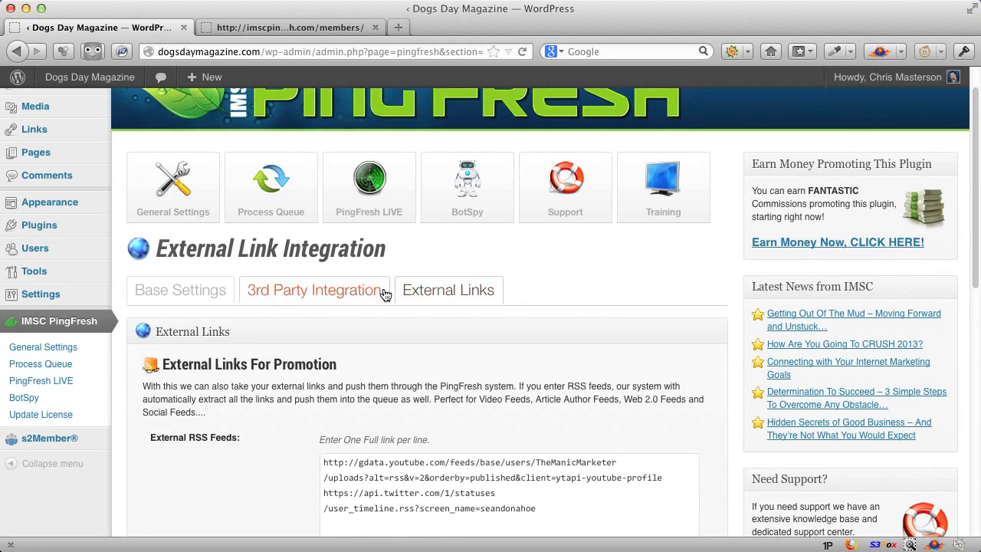
# Step: Reopen General Settings and look through Main Settings, BotSpy, PingFresh Feed and PingBooster
pyautogui.click(180, 290)
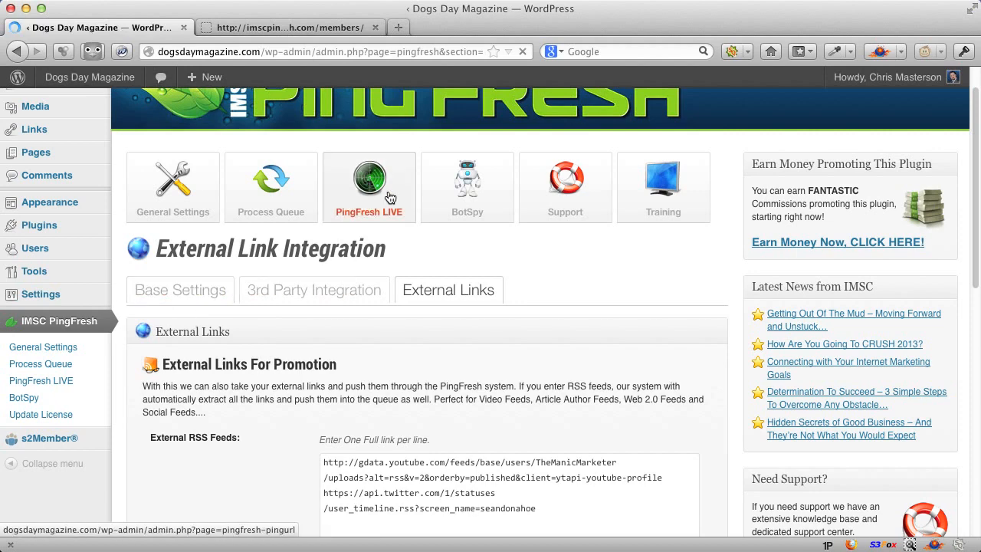
pyautogui.click(173, 188)
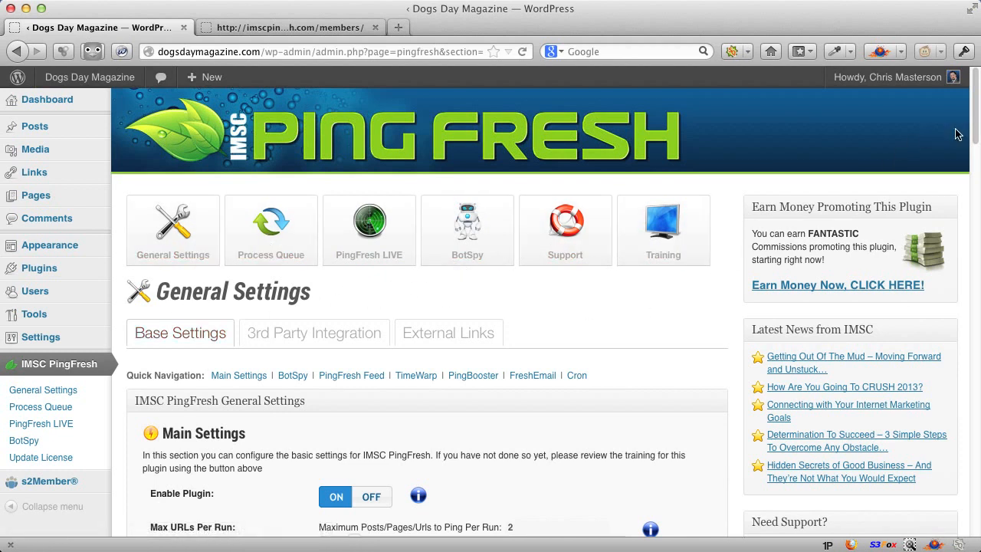
pyautogui.scroll(-3)
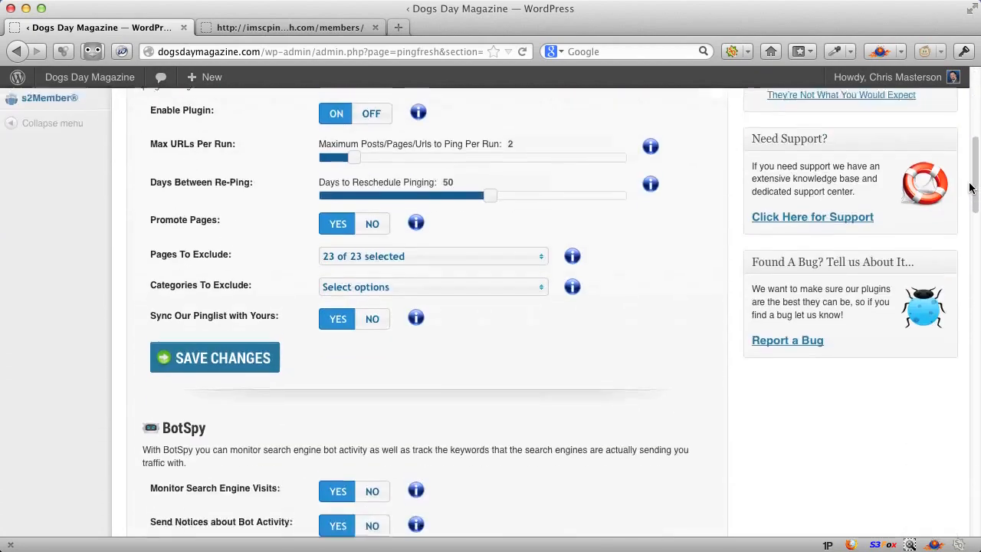
pyautogui.scroll(-3)
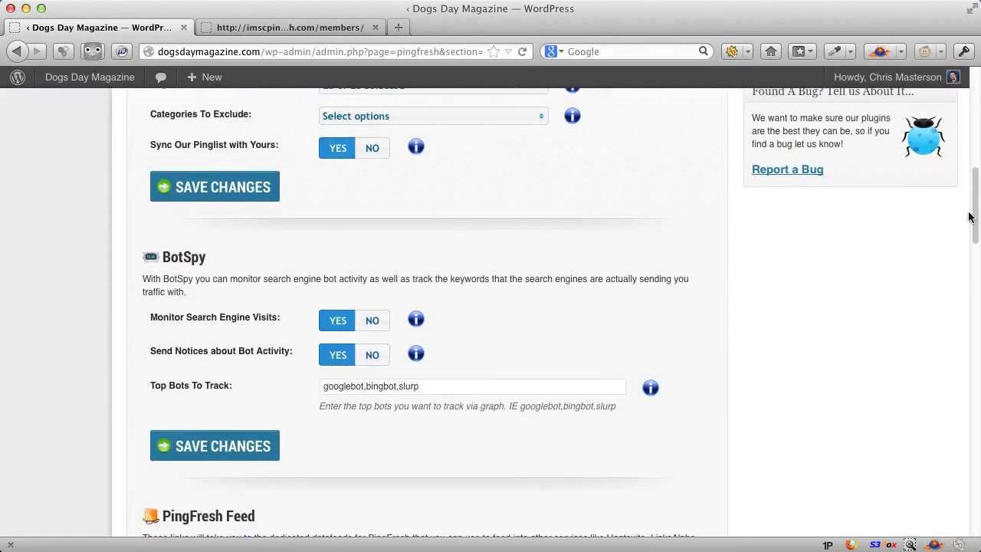
pyautogui.scroll(-3)
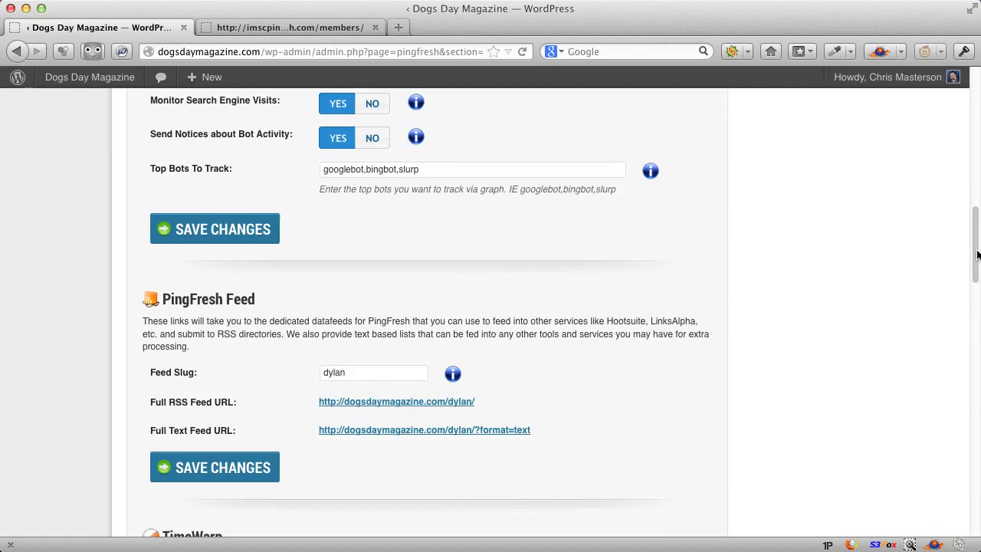
pyautogui.scroll(-3)
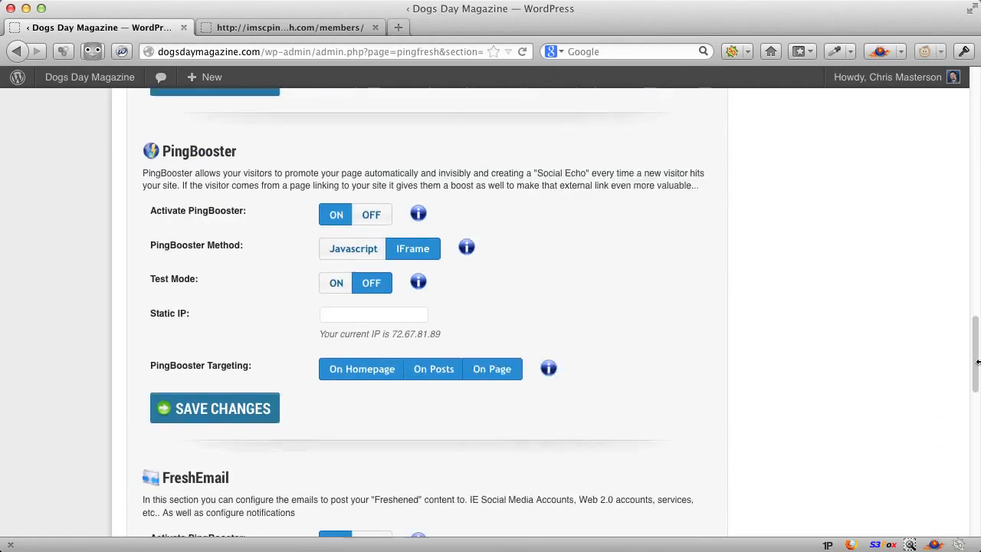
pyautogui.scroll(-3)
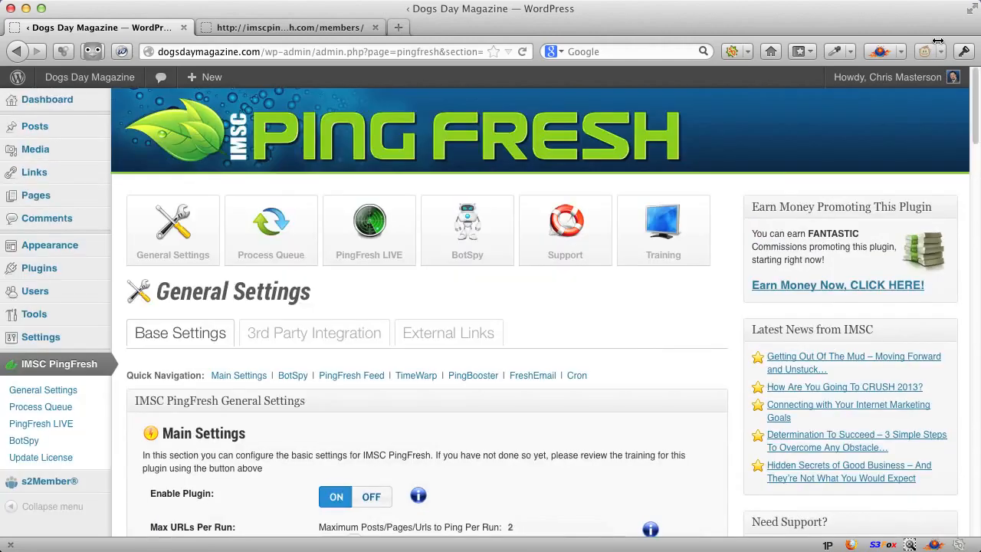
pyautogui.moveTo(642, 322)
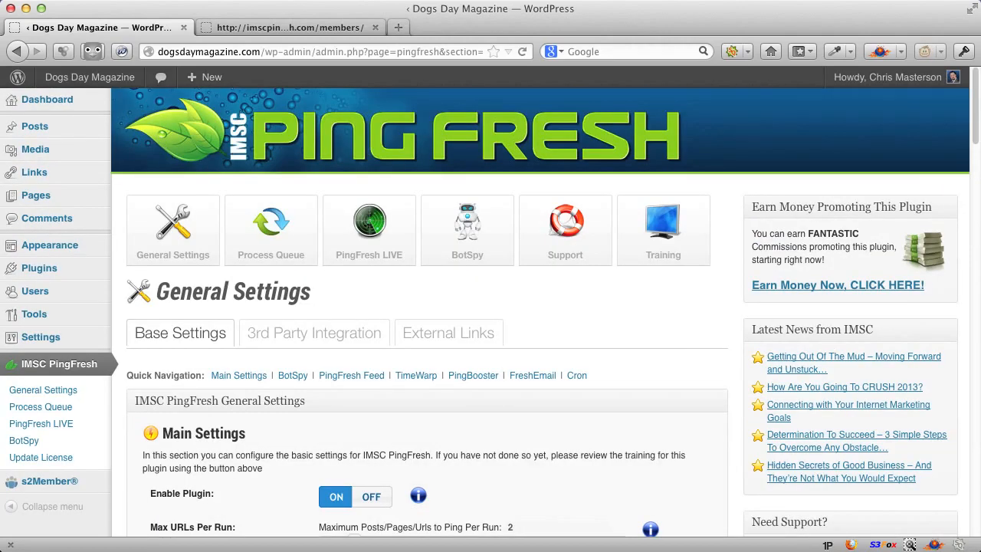
# Step: Set Max URLs Per Run to 3, briefly raising it to 10 first
pyautogui.scroll(-3)
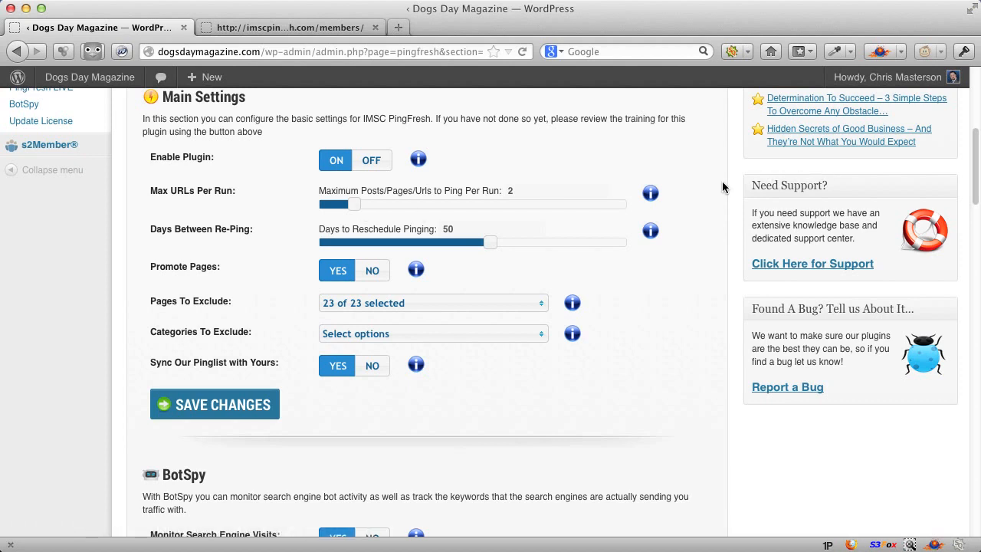
pyautogui.moveTo(697, 199)
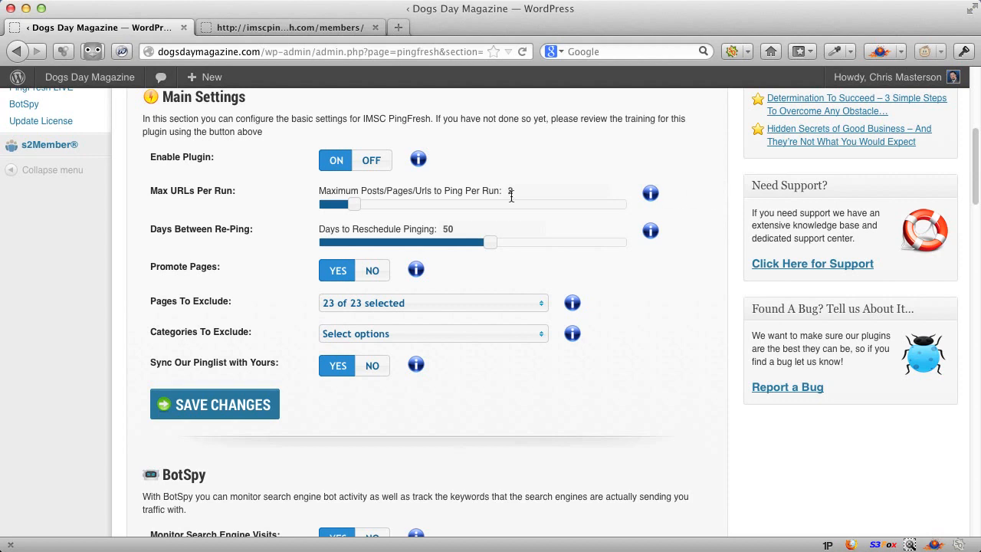
pyautogui.moveTo(341, 204); pyautogui.dragTo(627, 204)
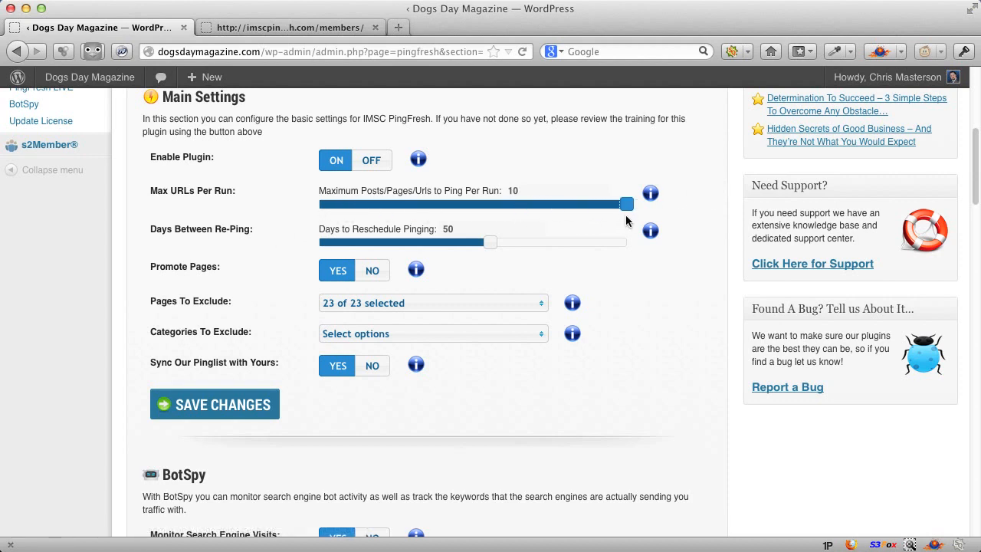
pyautogui.moveTo(627, 203); pyautogui.dragTo(378, 203)
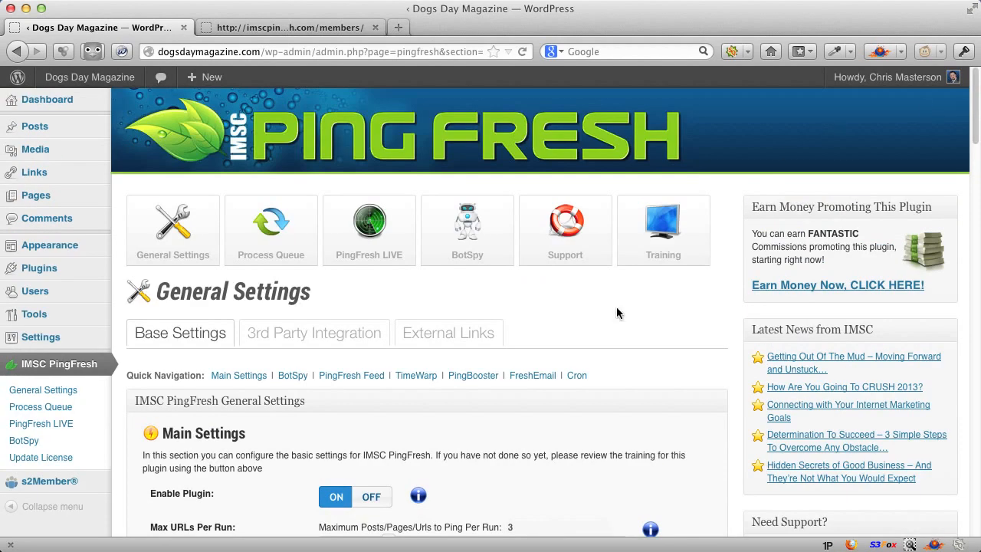
pyautogui.click(467, 229)
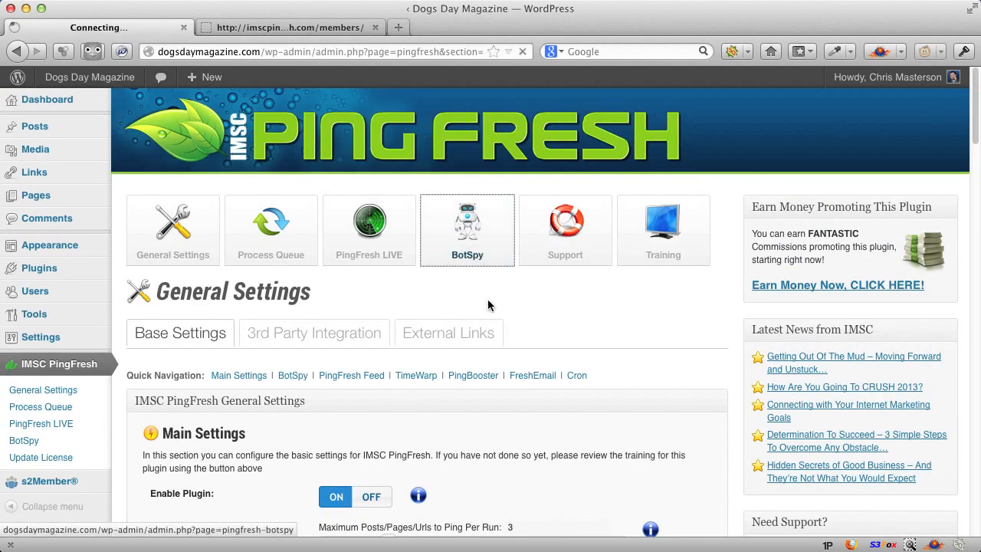
# Step: Open BotSpy and review the Sentinel 30-day chart of Google, Bing and Yahoo visits
pyautogui.click(466, 230)
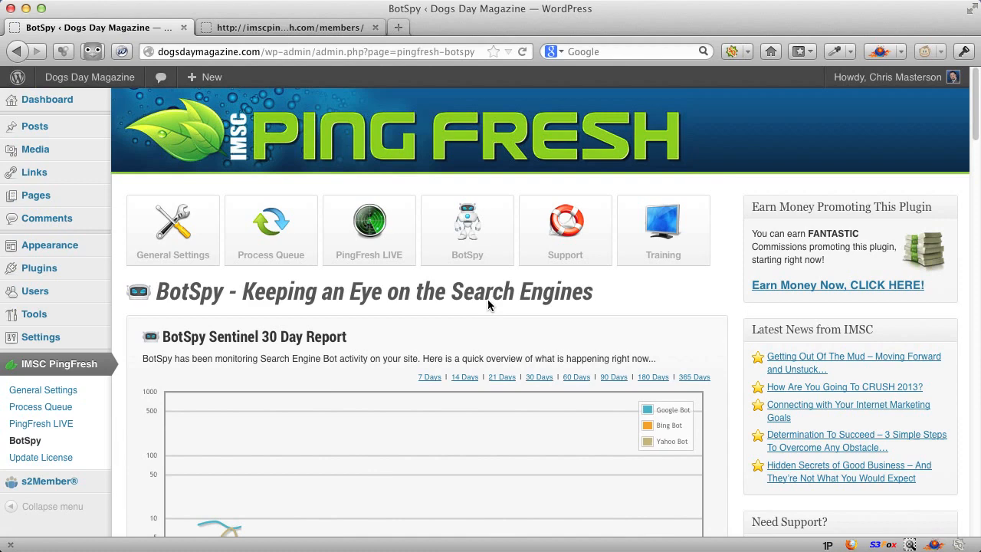
pyautogui.scroll(-3)
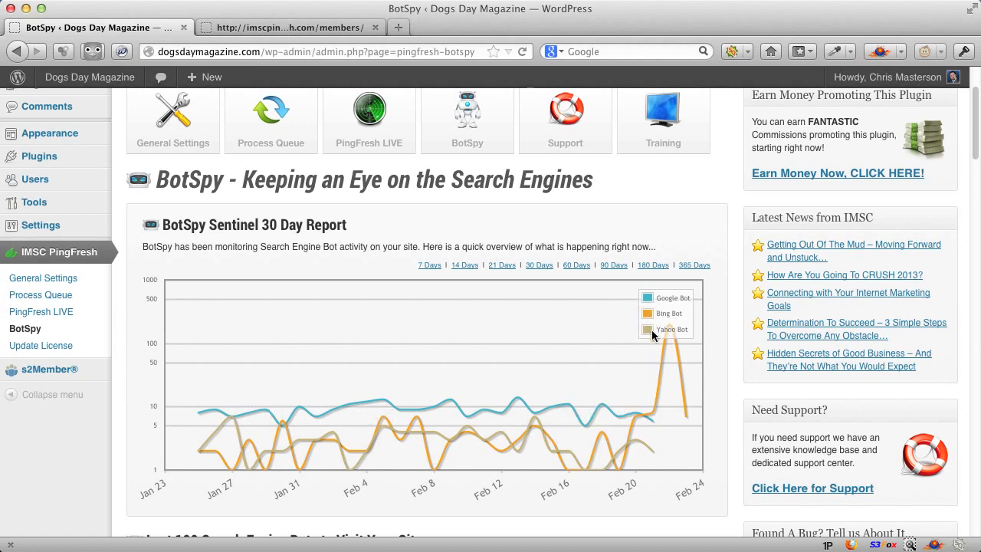
pyautogui.moveTo(398, 378)
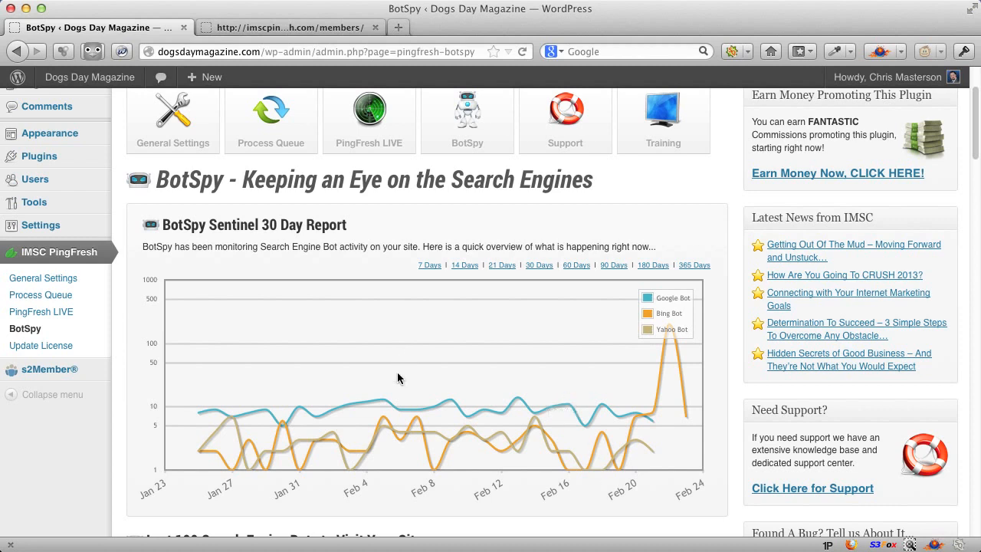
pyautogui.moveTo(392, 372)
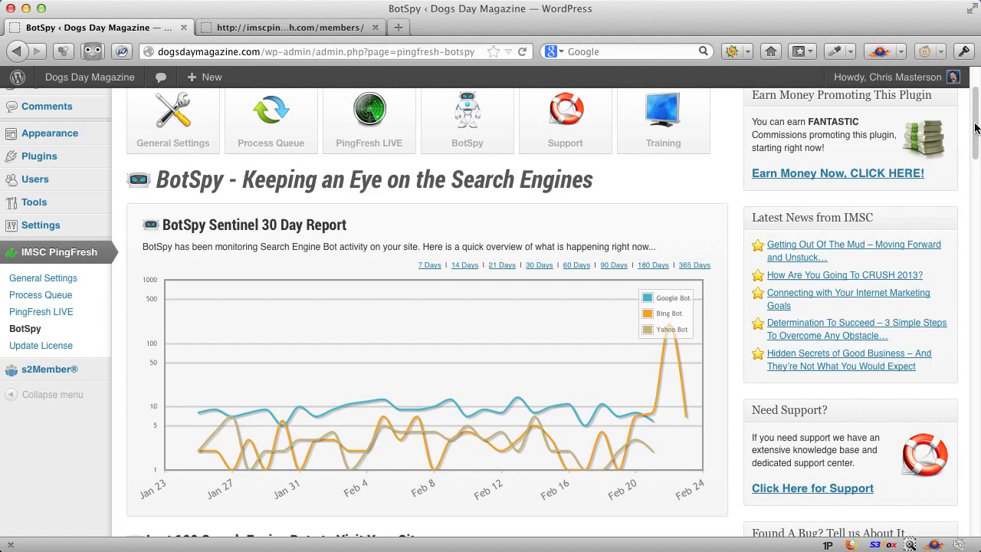
pyautogui.scroll(-3)
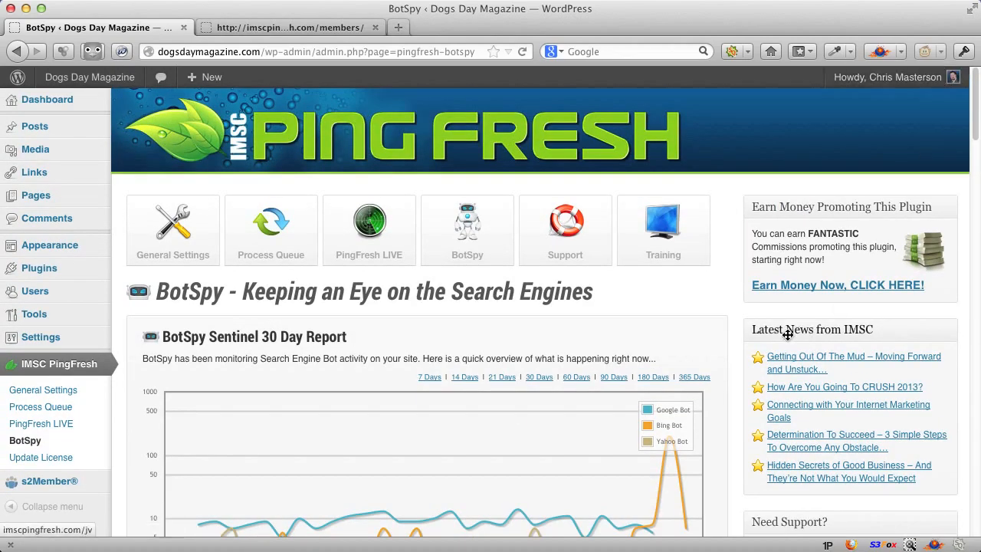
pyautogui.moveTo(524, 333)
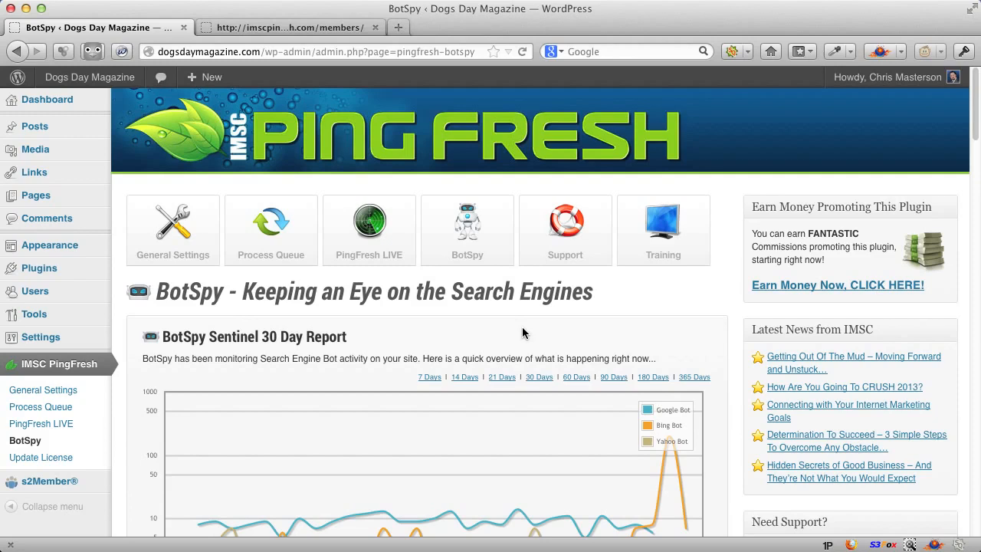
pyautogui.moveTo(300, 263)
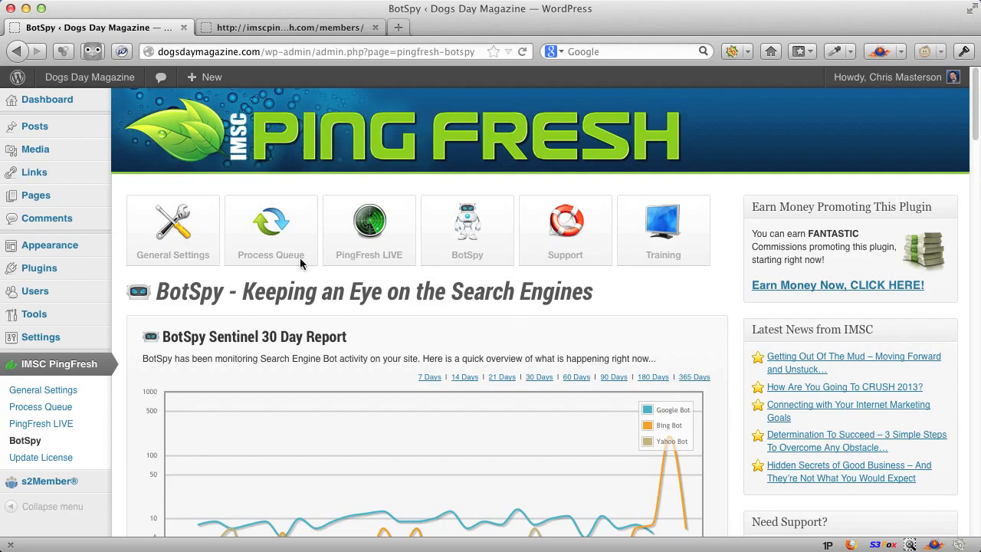
pyautogui.click(271, 230)
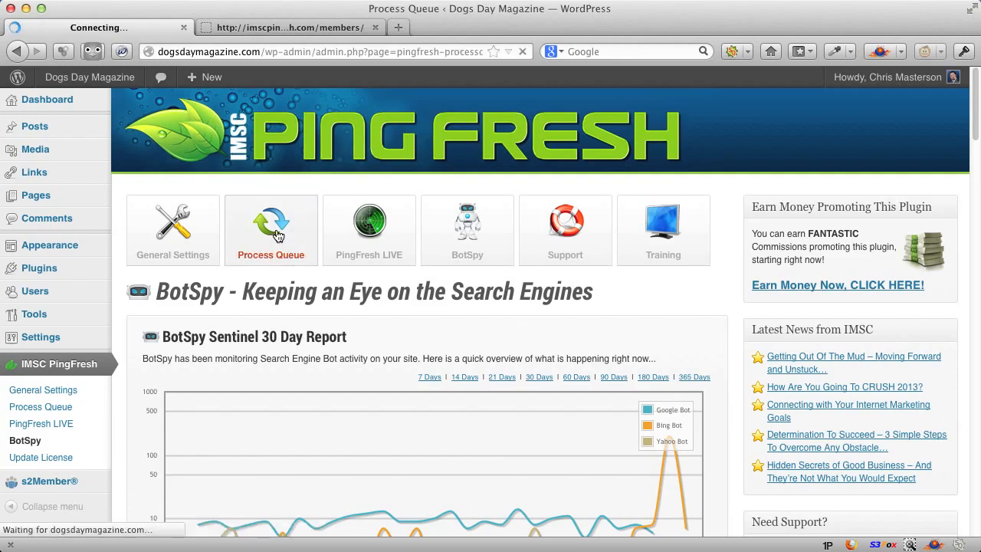
# Step: Start a manual PingFresh queue run from the Process Queue tab
pyautogui.click(271, 230)
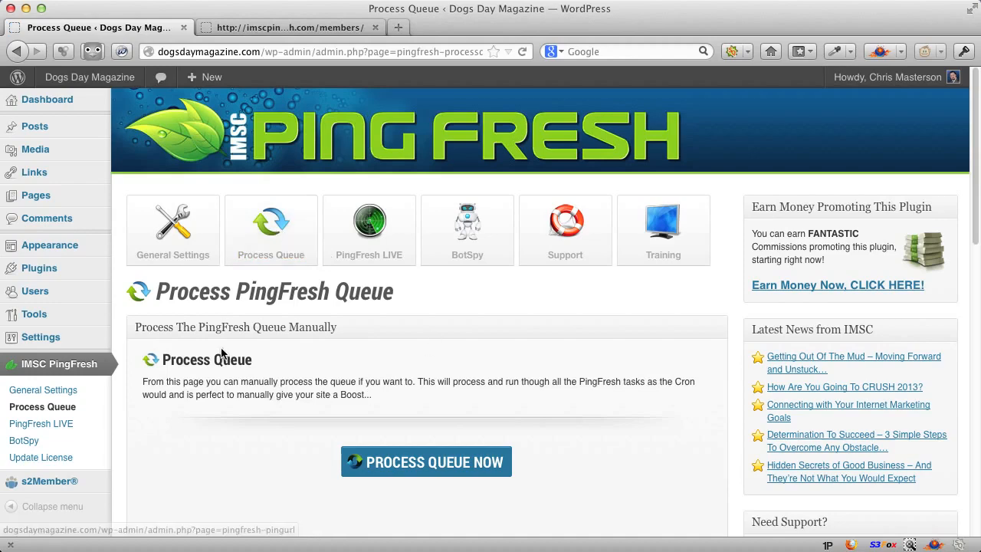
pyautogui.scroll(-3)
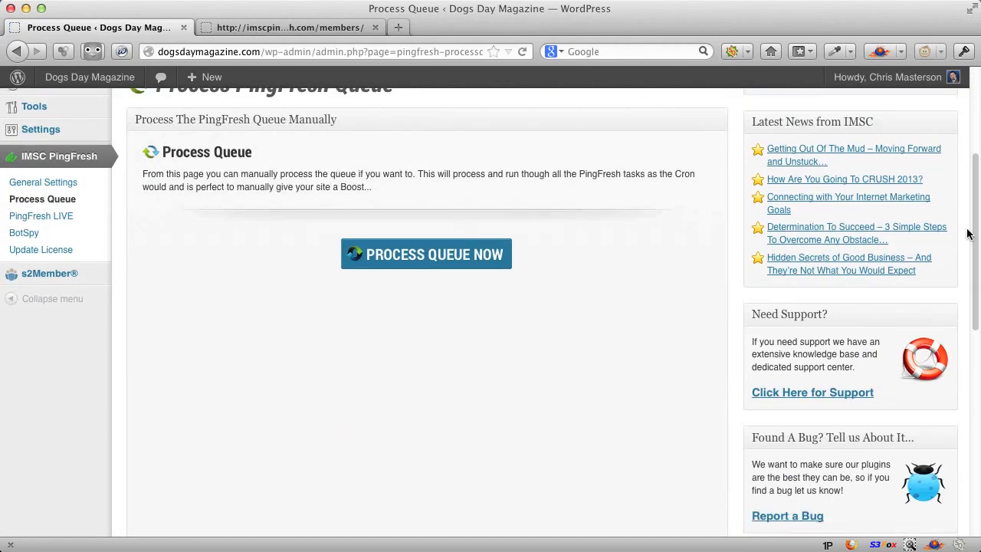
pyautogui.click(425, 254)
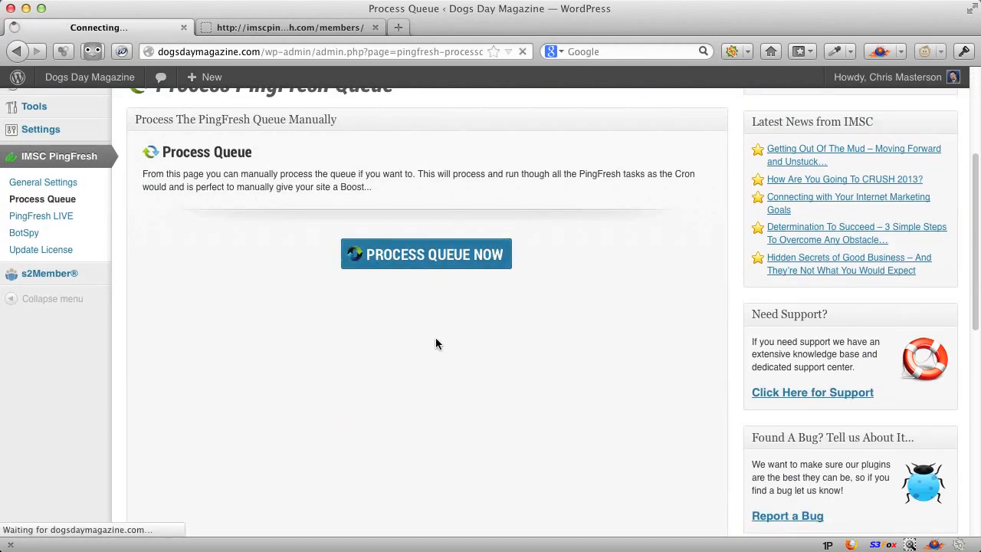
pyautogui.click(425, 254)
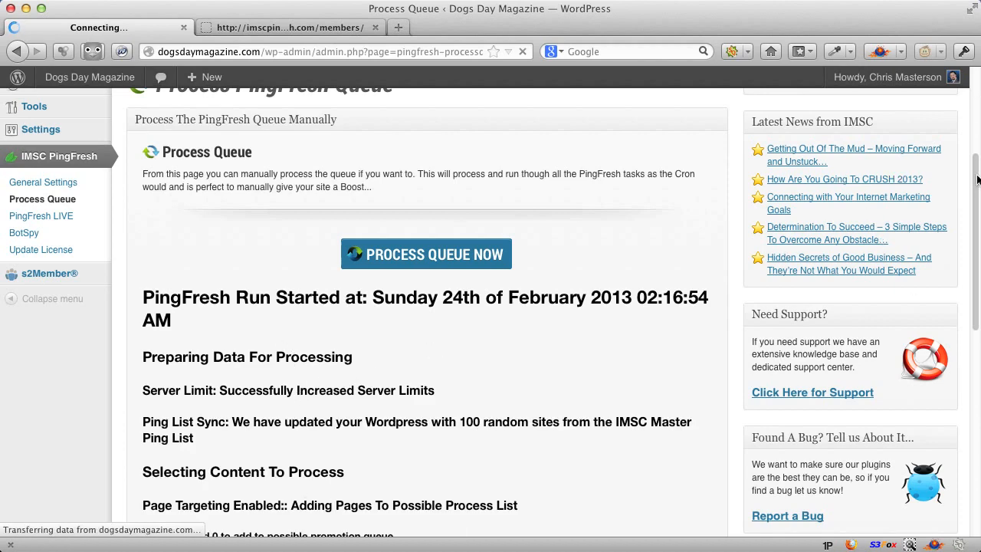
# Step: Review the run log, highlighting the OnlyWire step, through the Glen of Imaal Terrier and Affenpinscher promotions
pyautogui.scroll(-3)
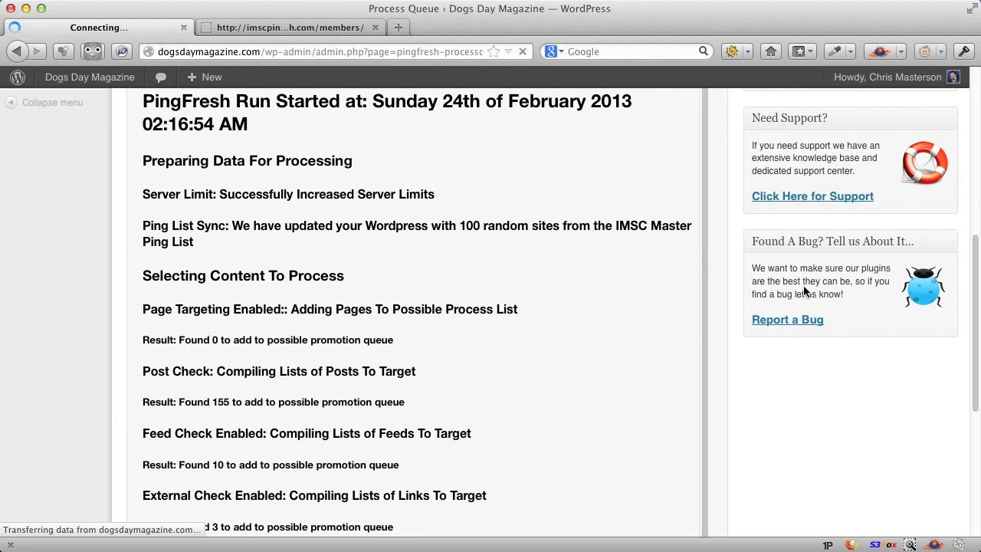
pyautogui.scroll(-3)
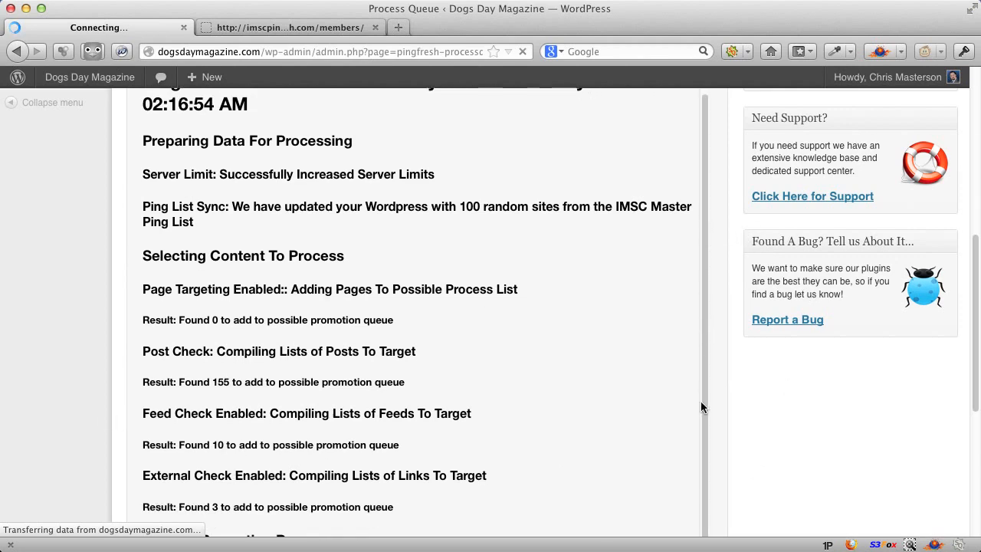
pyautogui.scroll(-3)
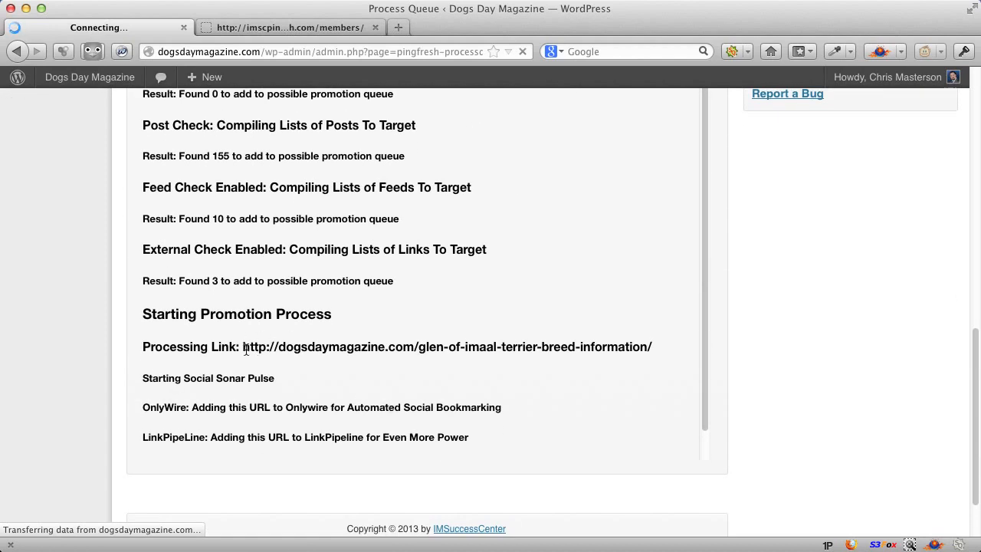
pyautogui.moveTo(243, 346); pyautogui.dragTo(652, 346)
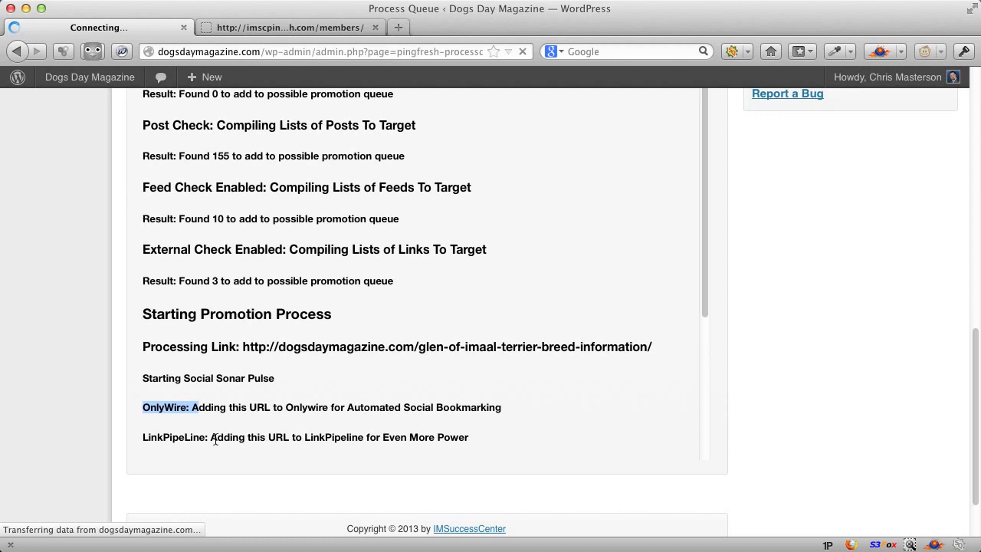
pyautogui.scroll(-3)
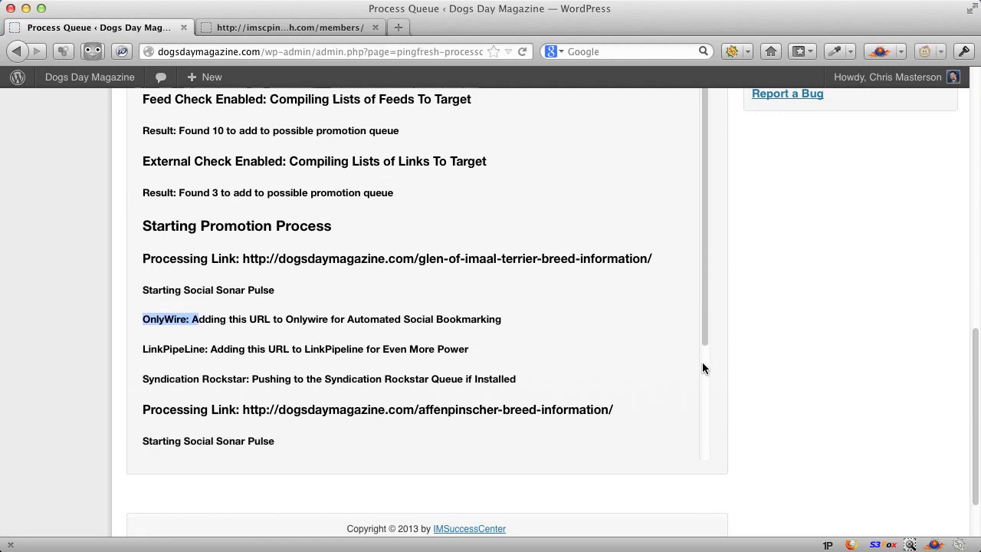
pyautogui.scroll(-3)
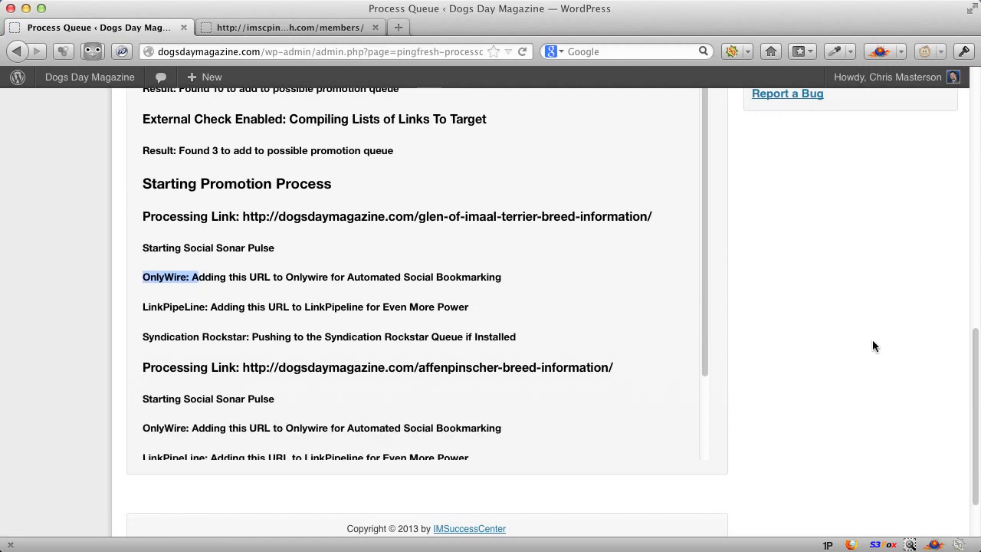
pyautogui.moveTo(626, 381)
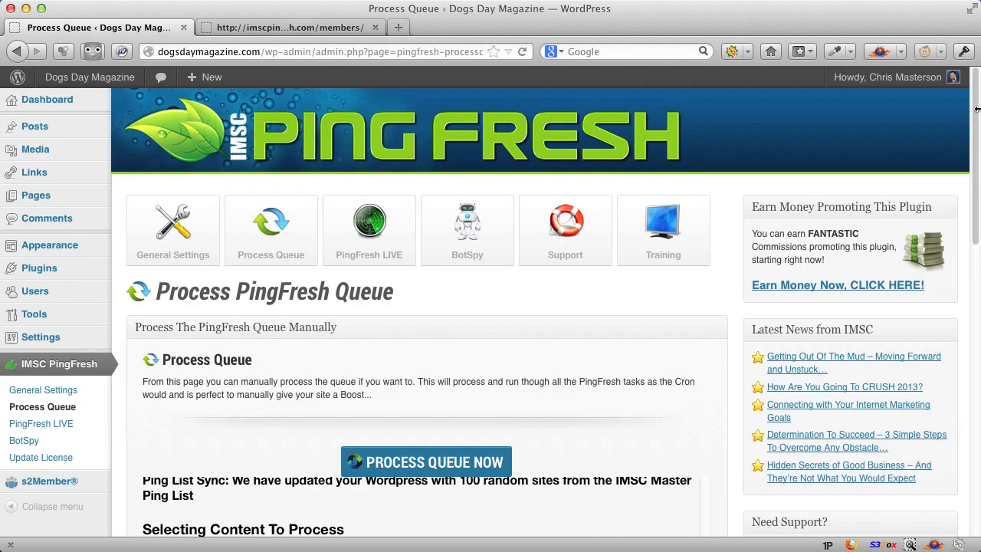
pyautogui.click(369, 230)
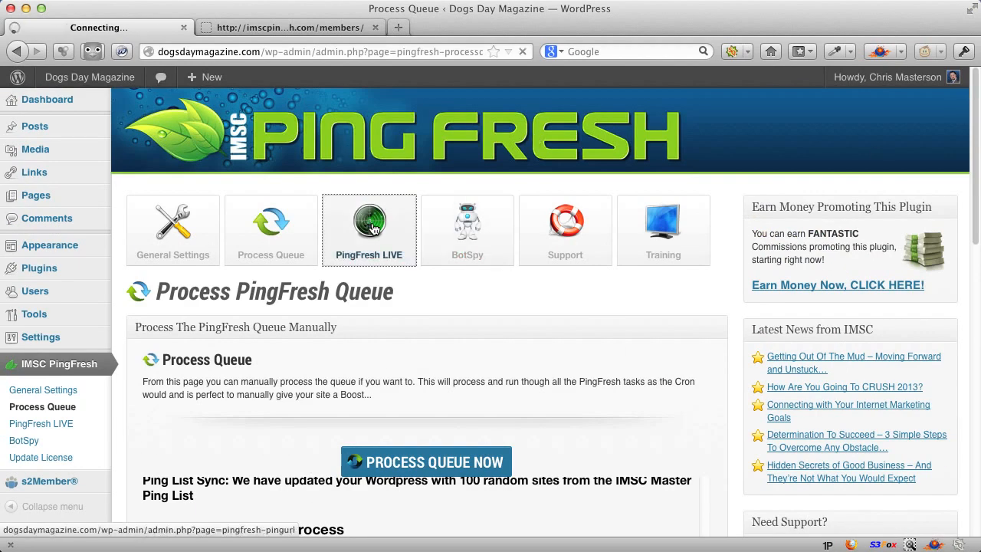
# Step: Submit example.com on PingFresh LIVE and highlight the log's Starting Social Sonar Pulse line
pyautogui.click(369, 230)
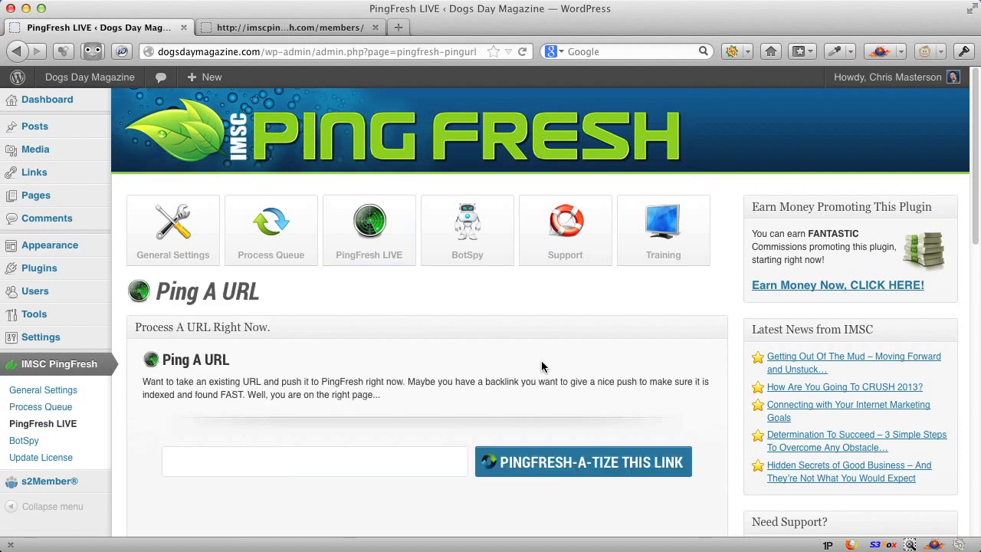
pyautogui.moveTo(687, 456)
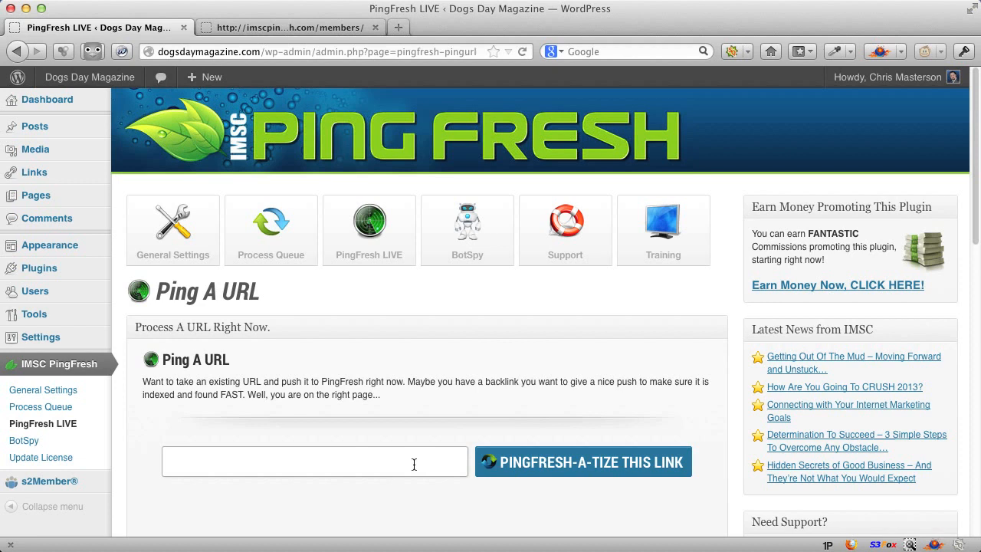
pyautogui.write('httt')
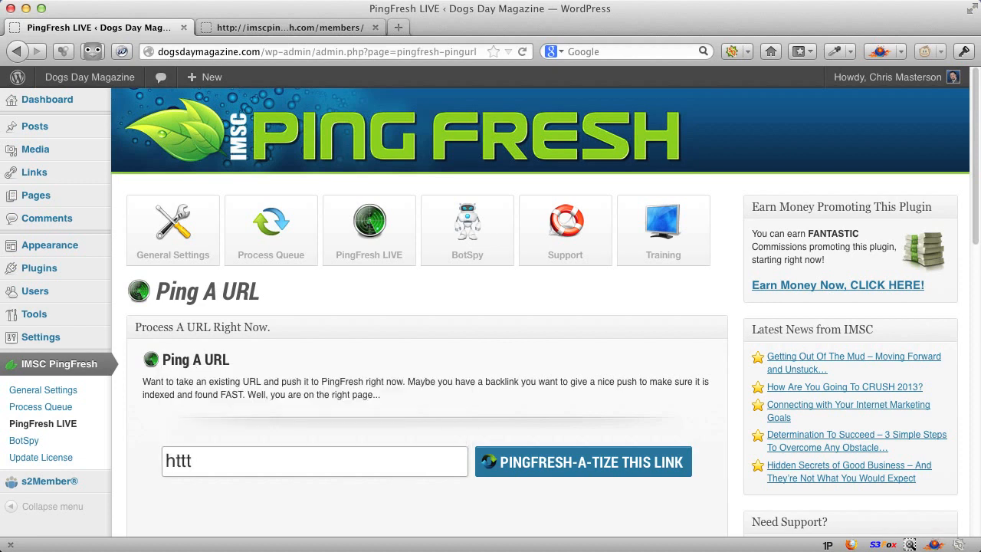
pyautogui.write('ex')
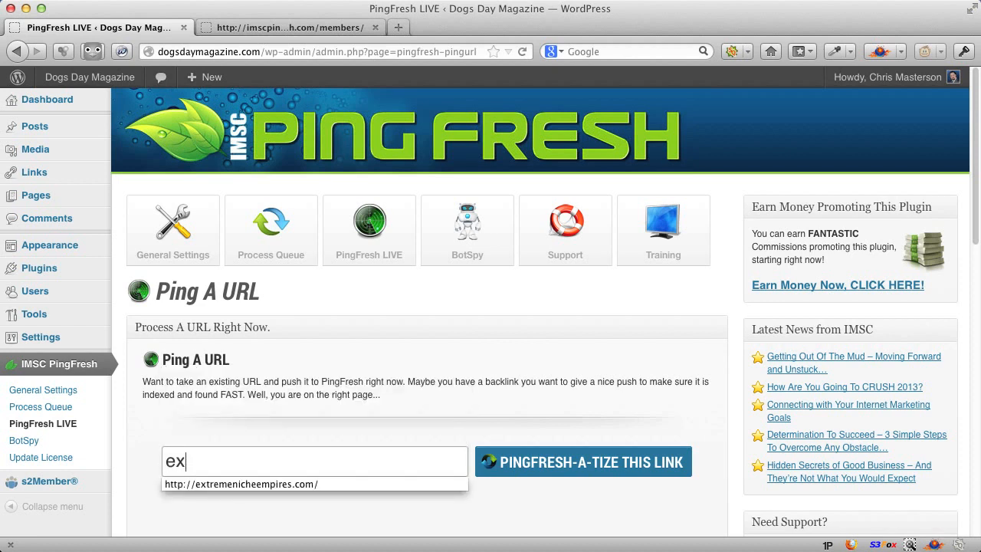
pyautogui.write('am')
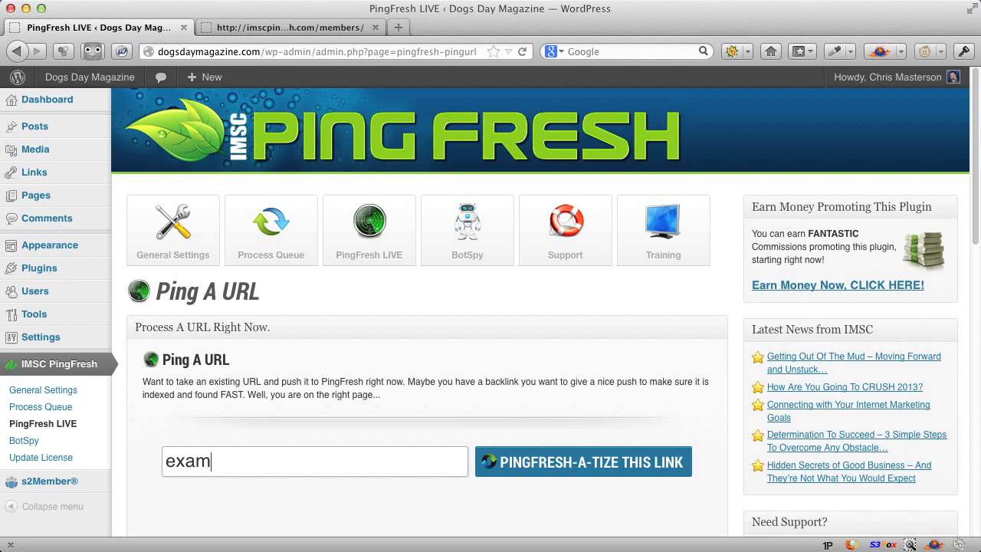
pyautogui.write('pled')
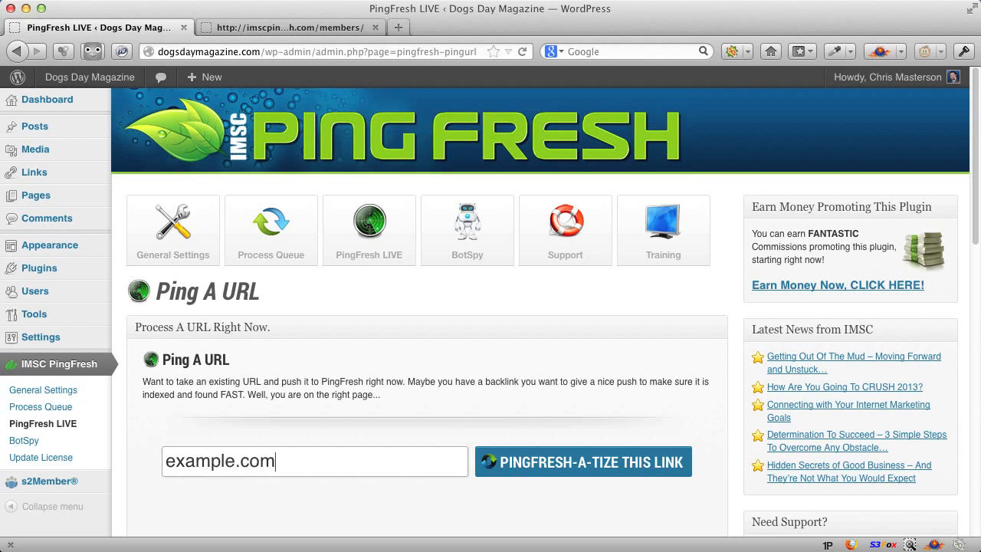
pyautogui.click(582, 461)
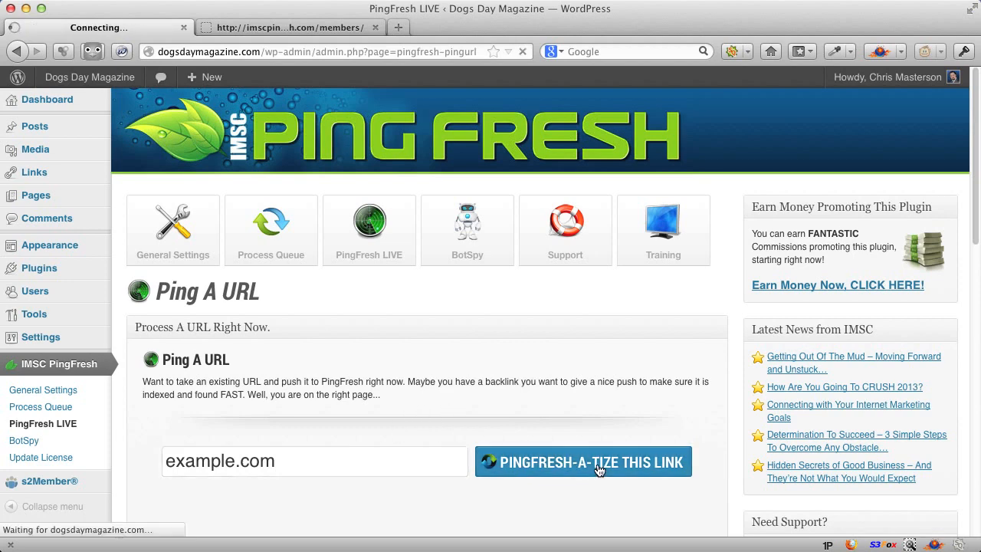
pyautogui.click(583, 461)
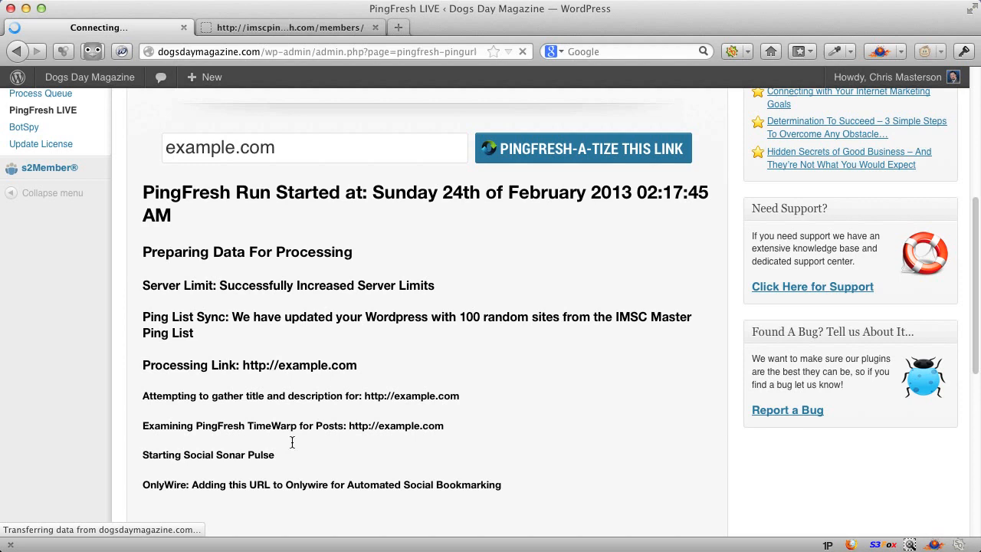
pyautogui.doubleClick(299, 364)
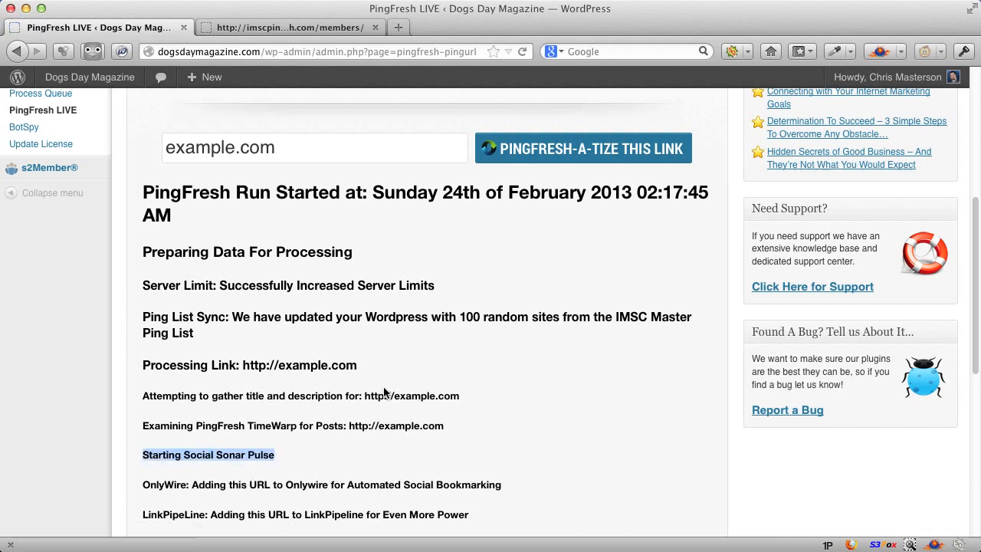
pyautogui.moveTo(391, 406)
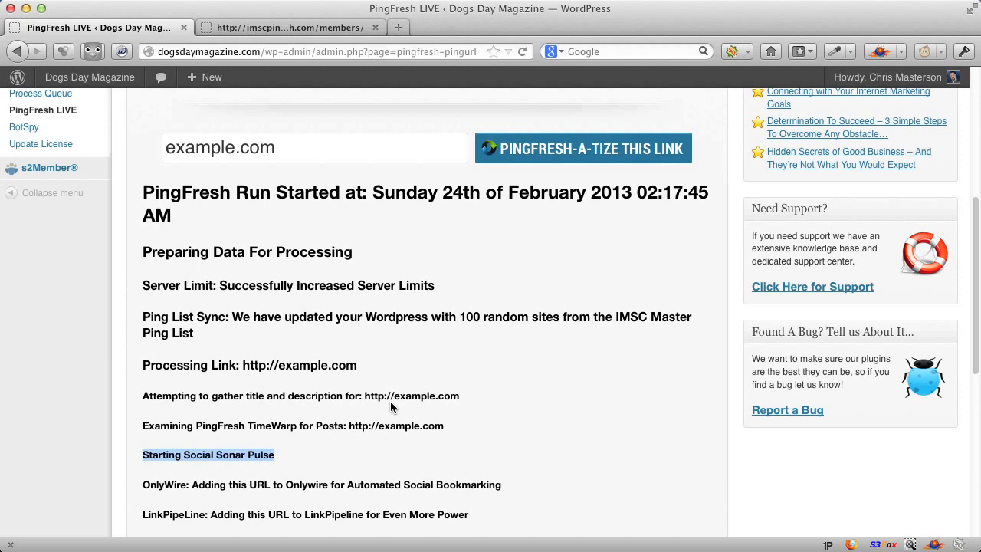
pyautogui.moveTo(426, 297)
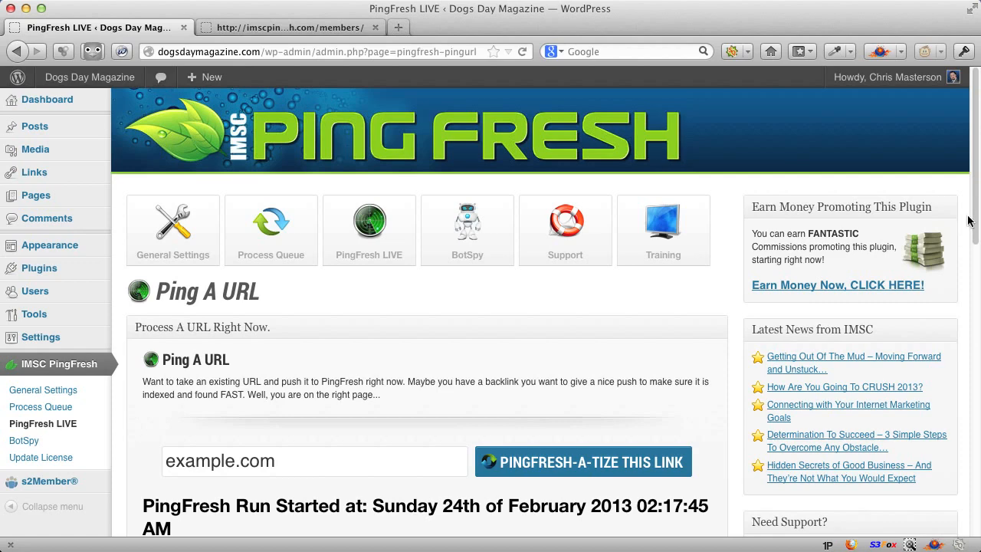
pyautogui.scroll(-3)
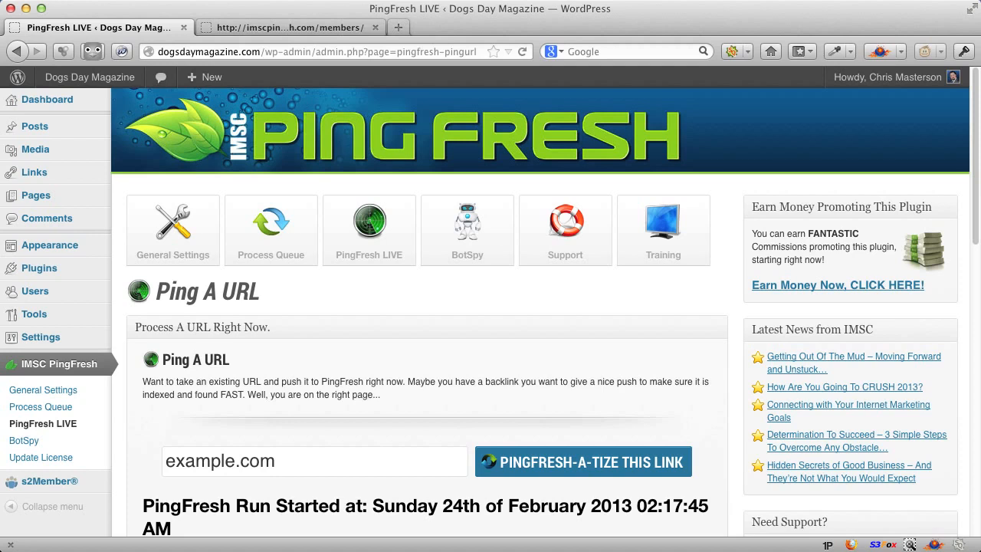
pyautogui.moveTo(391, 301)
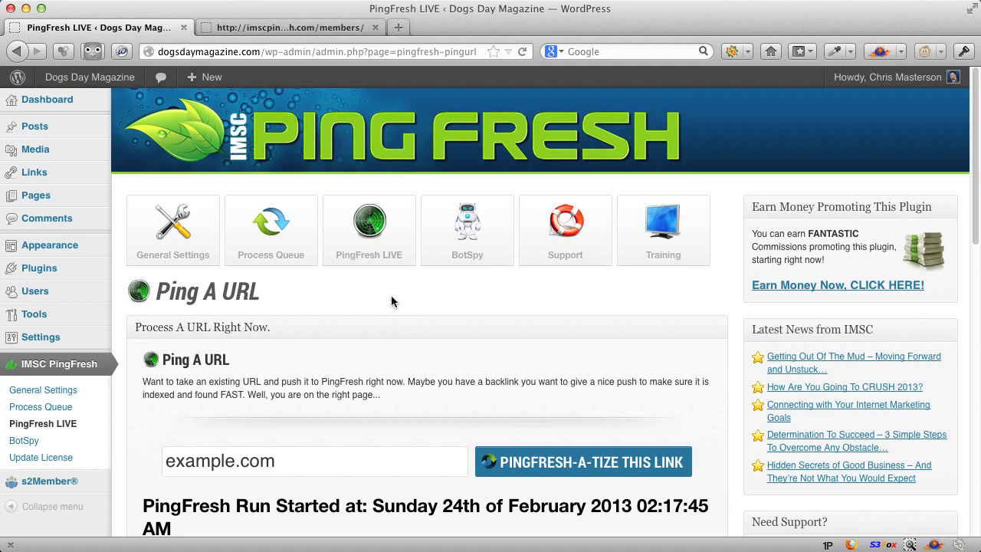